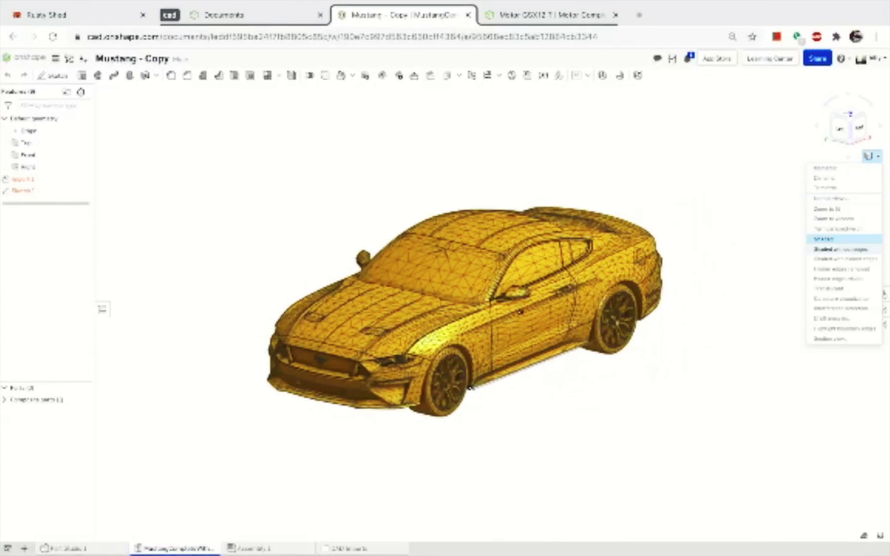
Switch the car to plain Shaded view, check the empty Assembly 1, and return to the part studio
{"action": "left_click", "coordinate": [824, 239]}
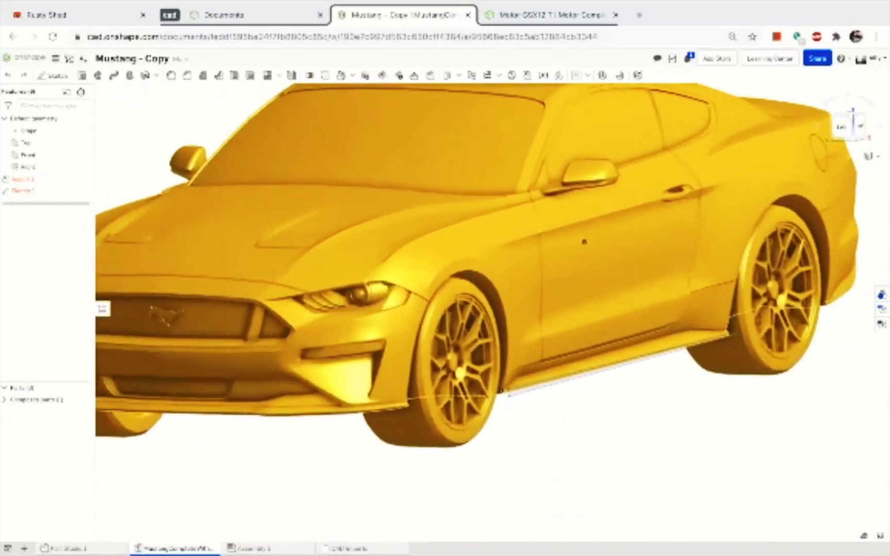
{"action": "scroll", "scroll_direction": "down", "scroll_amount": 3}
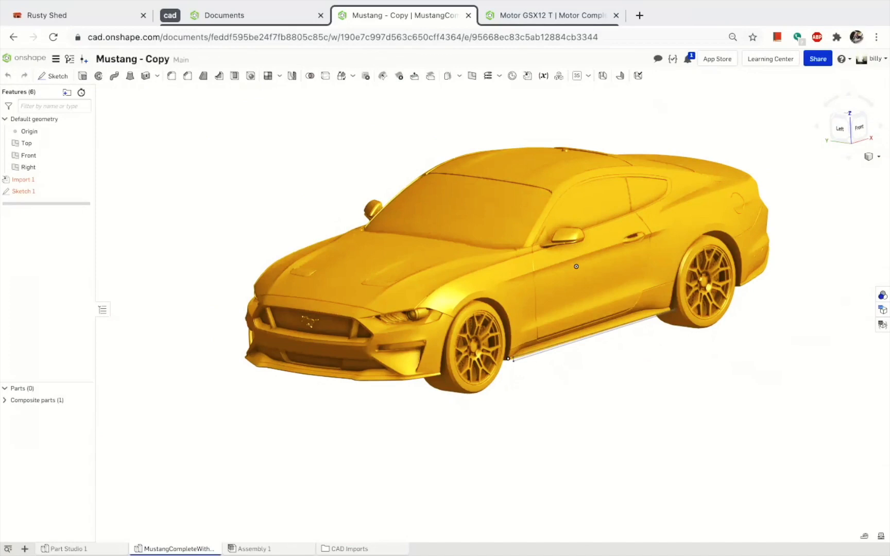
{"action": "mouse_move", "coordinate": [365, 520]}
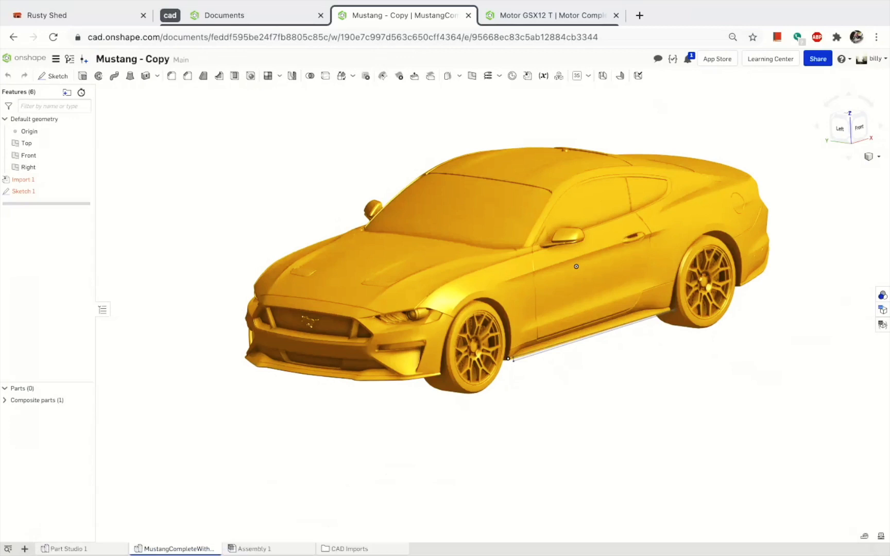
{"action": "left_click", "coordinate": [68, 549]}
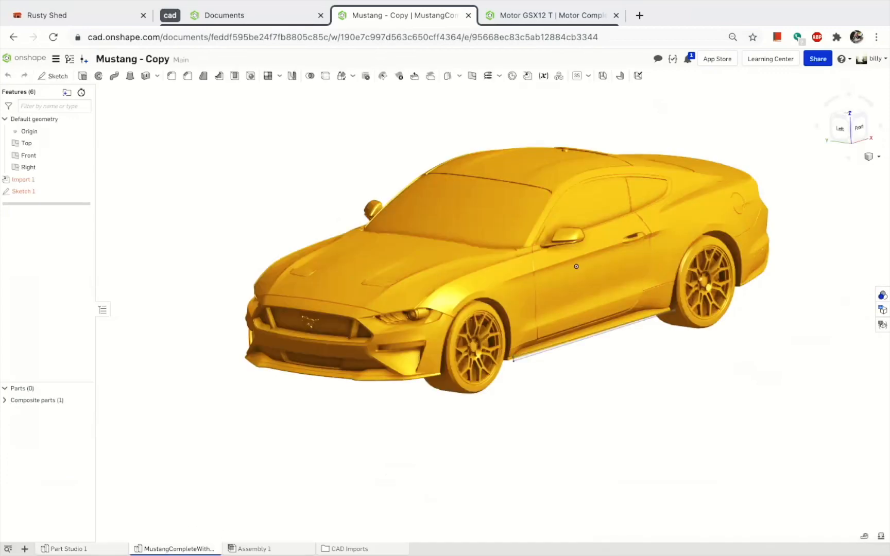
{"action": "left_click", "coordinate": [254, 549]}
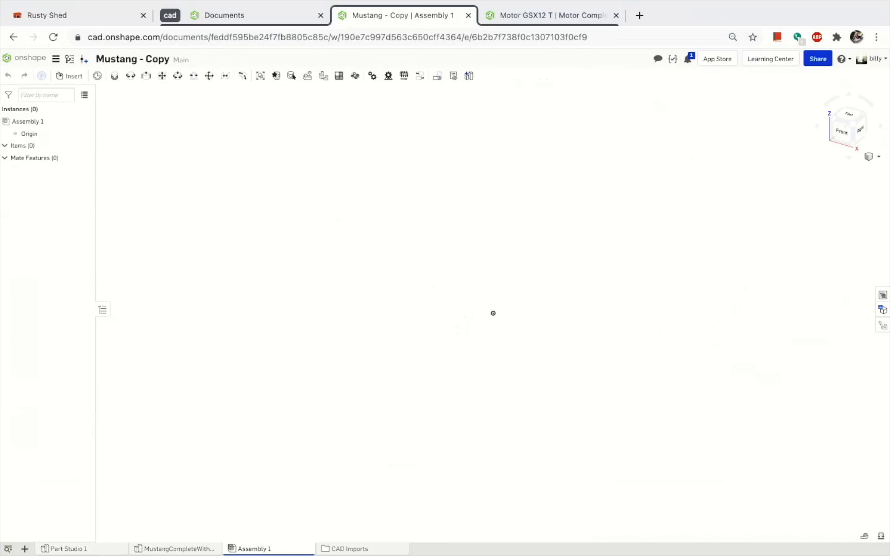
{"action": "mouse_move", "coordinate": [176, 549]}
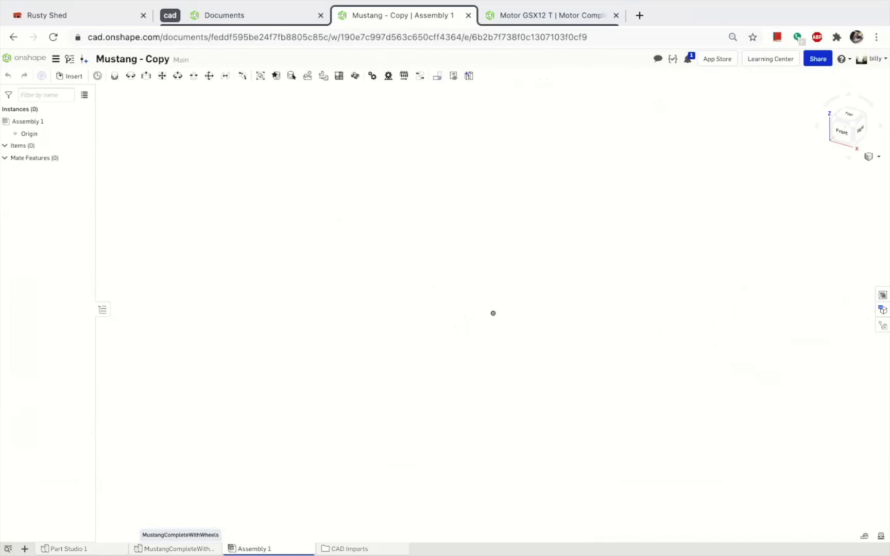
{"action": "left_click", "coordinate": [179, 549]}
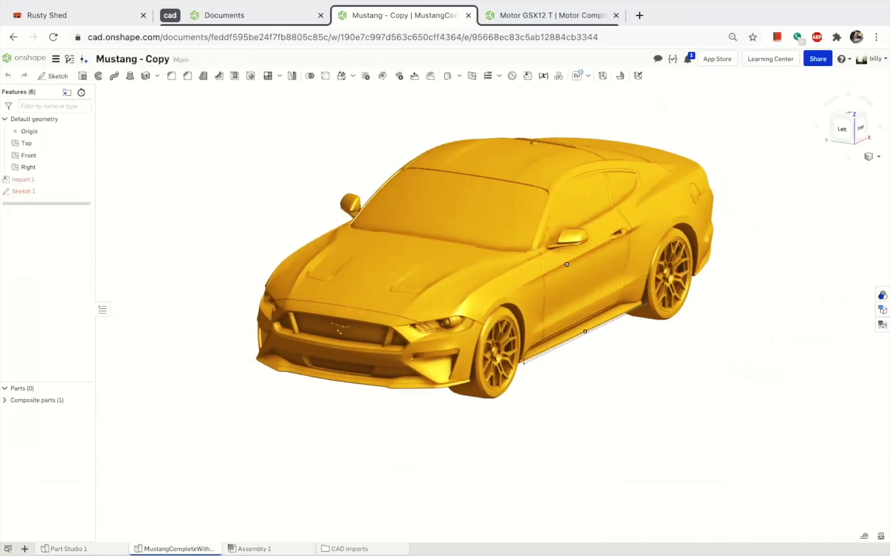
{"action": "left_click", "coordinate": [849, 126]}
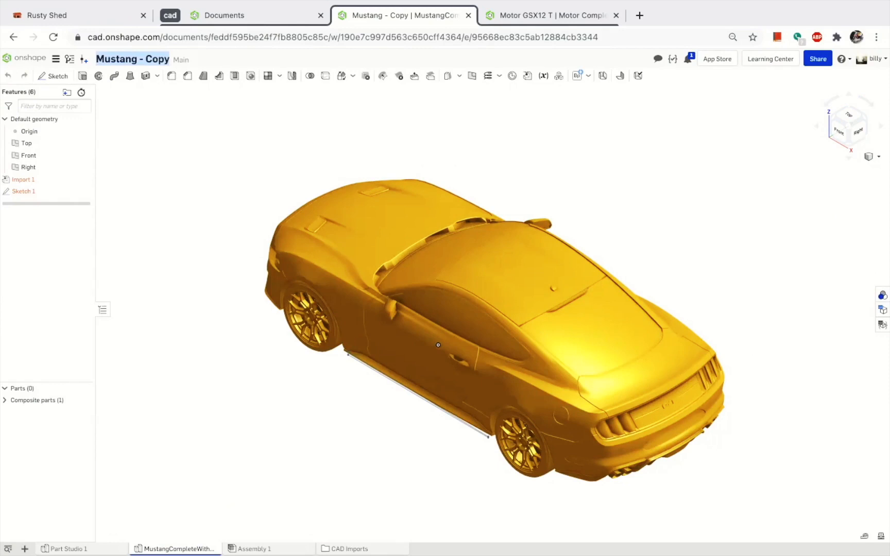
{"action": "mouse_move", "coordinate": [83, 401]}
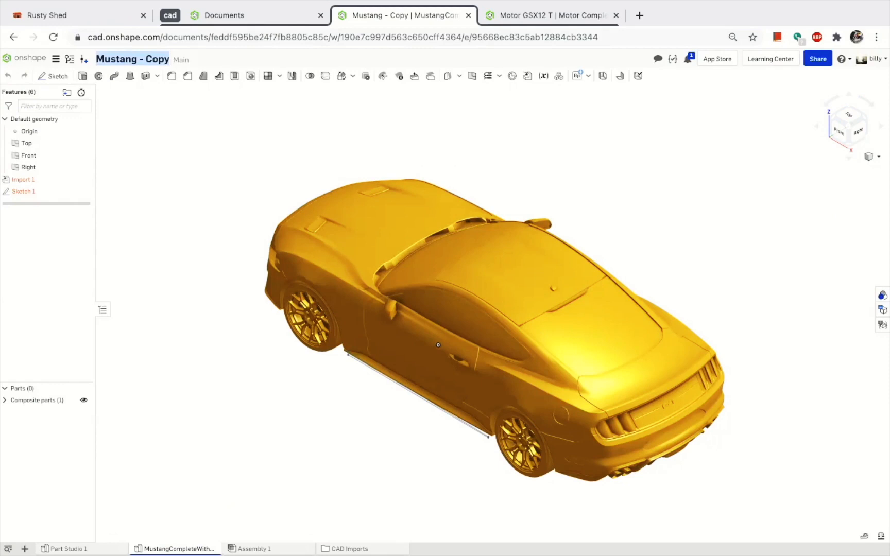
{"action": "left_click", "coordinate": [4, 400]}
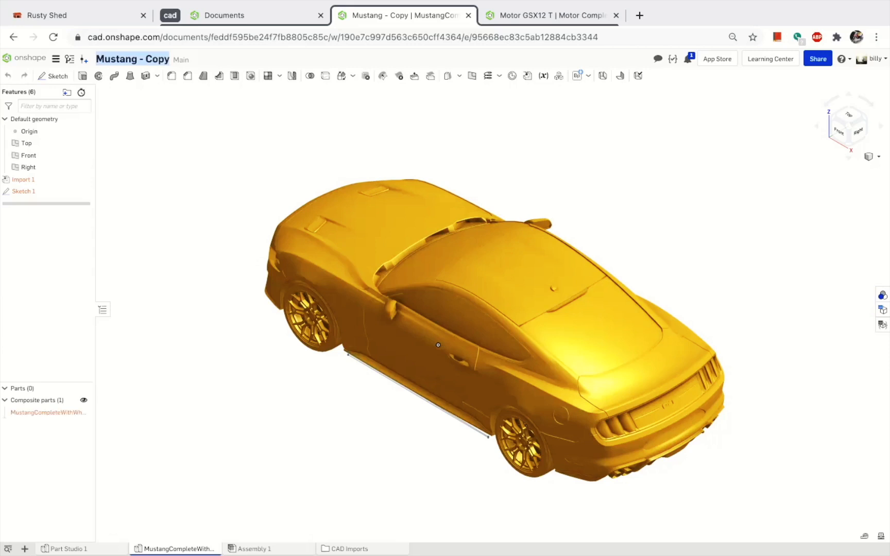
{"action": "left_click", "coordinate": [5, 400]}
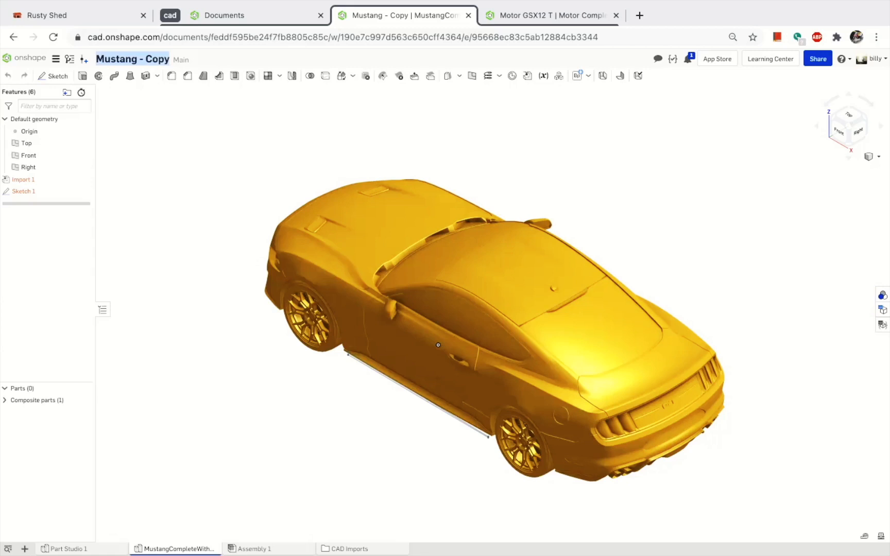
{"action": "left_click", "coordinate": [62, 549]}
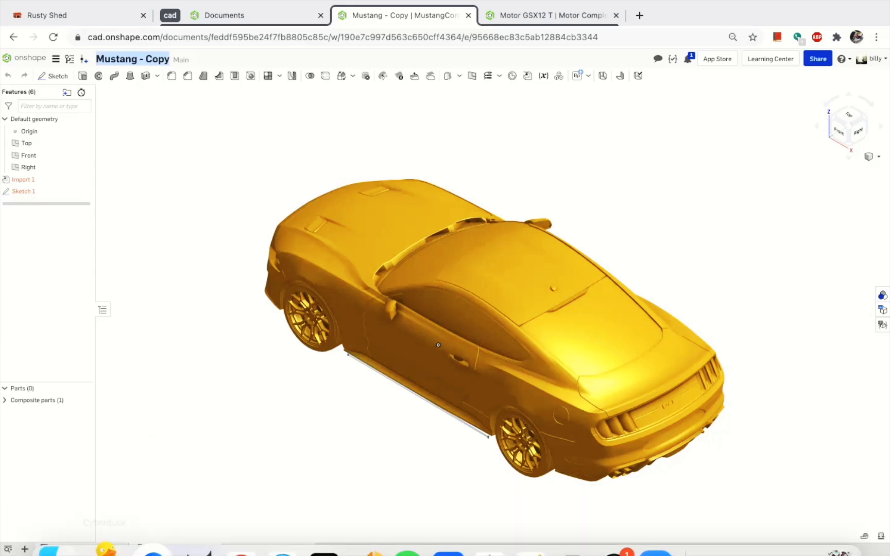
Add a new tab folder named 'mesh' from the + tab menu
{"action": "left_click", "coordinate": [24, 548]}
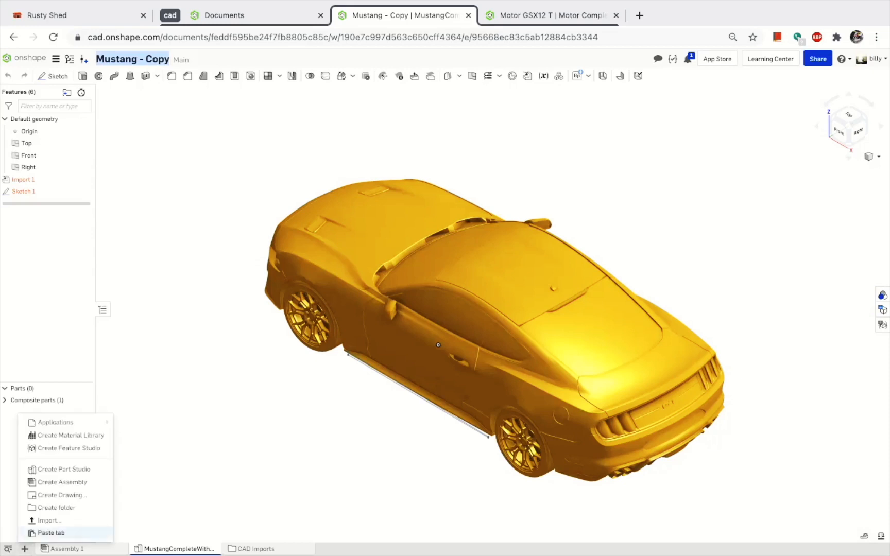
{"action": "mouse_move", "coordinate": [61, 494]}
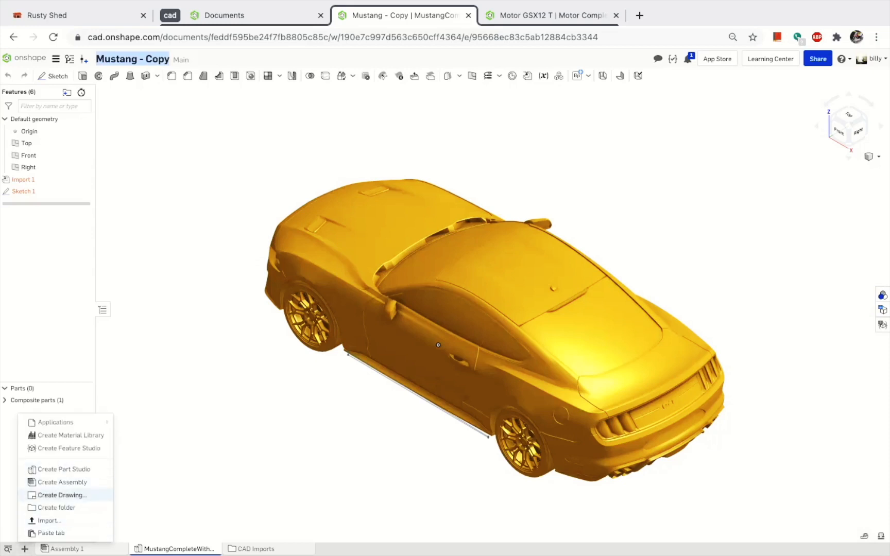
{"action": "left_click", "coordinate": [56, 507]}
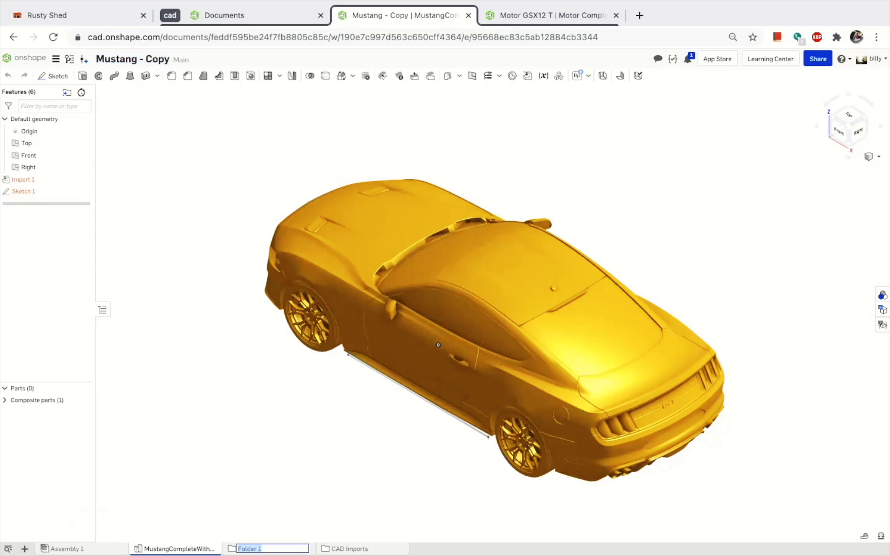
{"action": "type", "text": "mesh"}
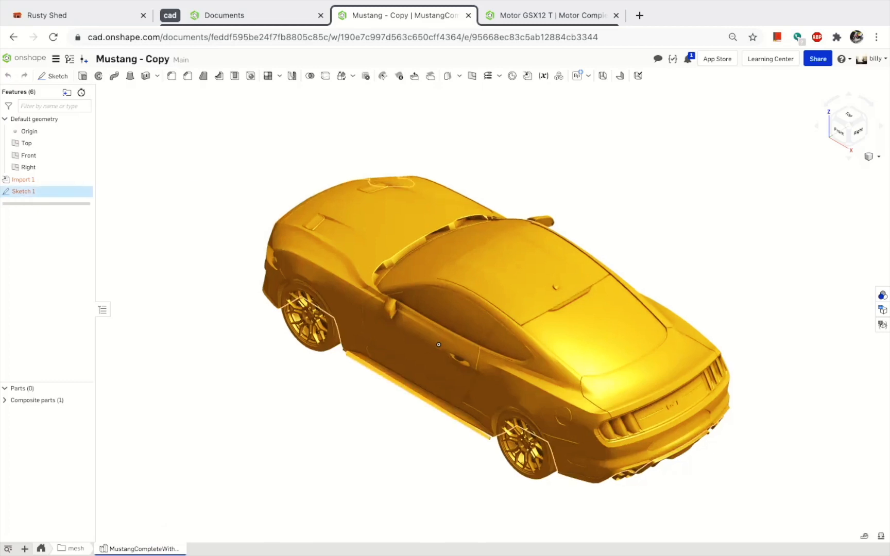
Delete Sketch 1 from the Features list
{"action": "scroll", "scroll_direction": "up", "scroll_amount": 3}
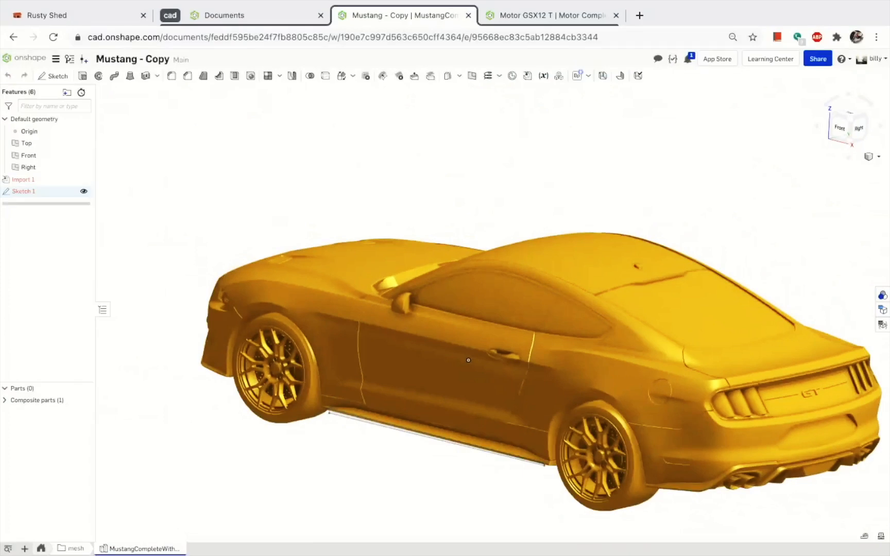
{"action": "right_click", "coordinate": [24, 191]}
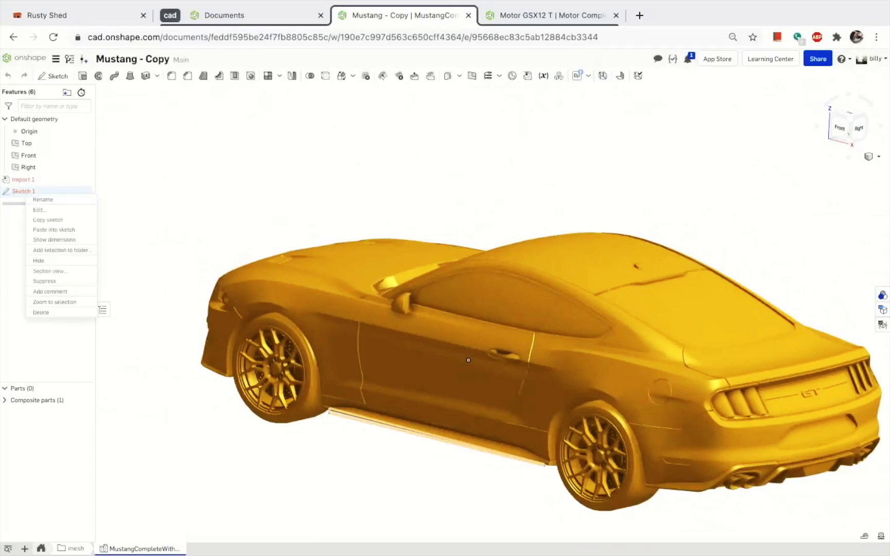
{"action": "mouse_move", "coordinate": [40, 312]}
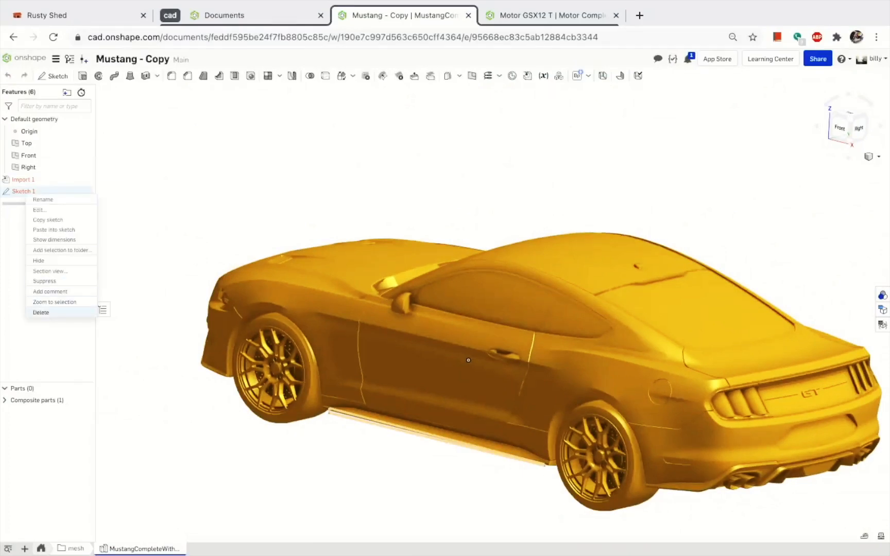
{"action": "left_click", "coordinate": [40, 312]}
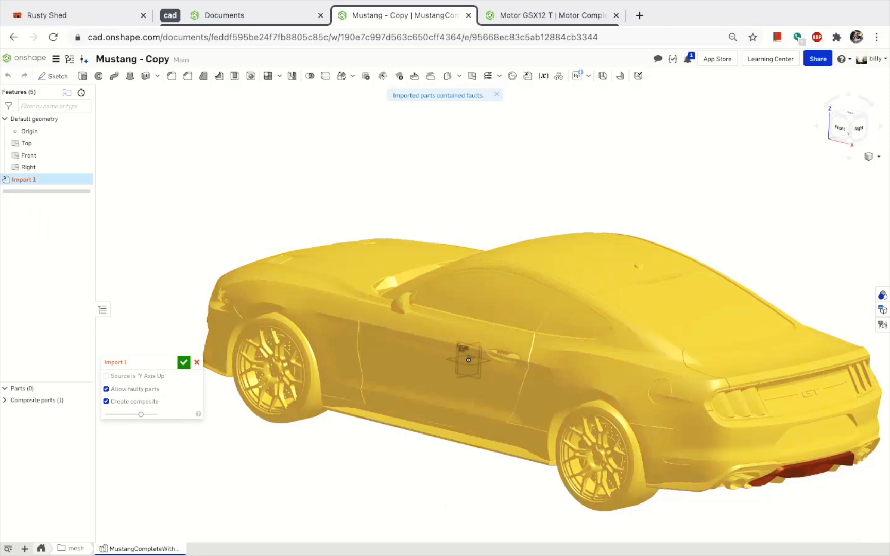
Re-accept Import 1 without a composite part and with faulty parts allowed, giving one mesh
{"action": "left_click", "coordinate": [106, 402]}
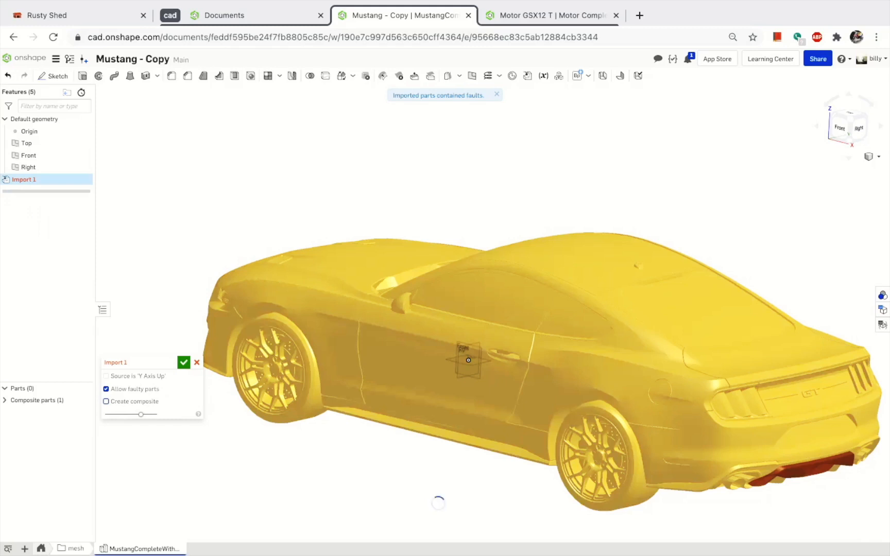
{"action": "left_click", "coordinate": [183, 362]}
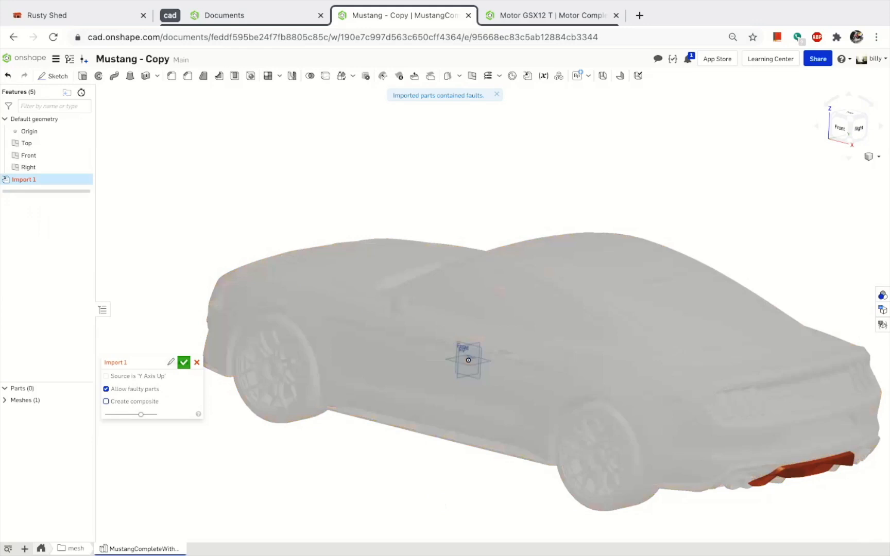
{"action": "mouse_move", "coordinate": [135, 389]}
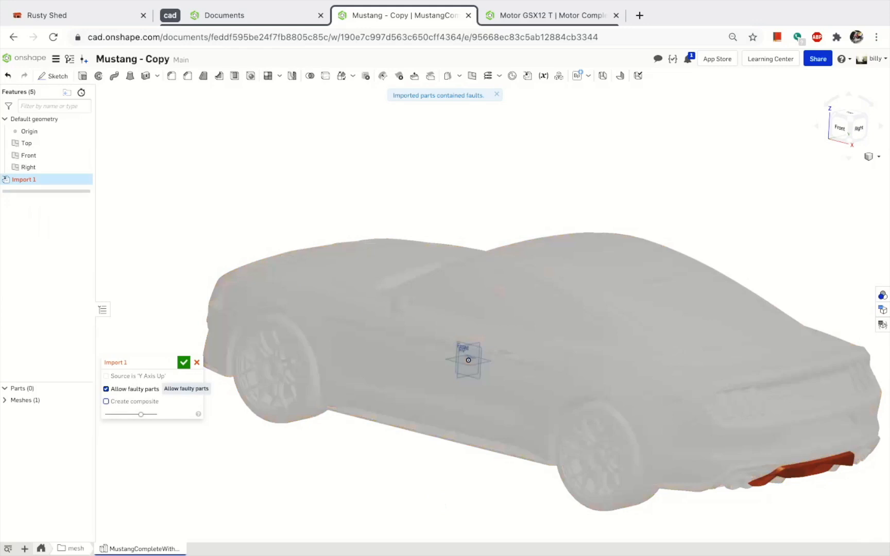
{"action": "mouse_move", "coordinate": [135, 376]}
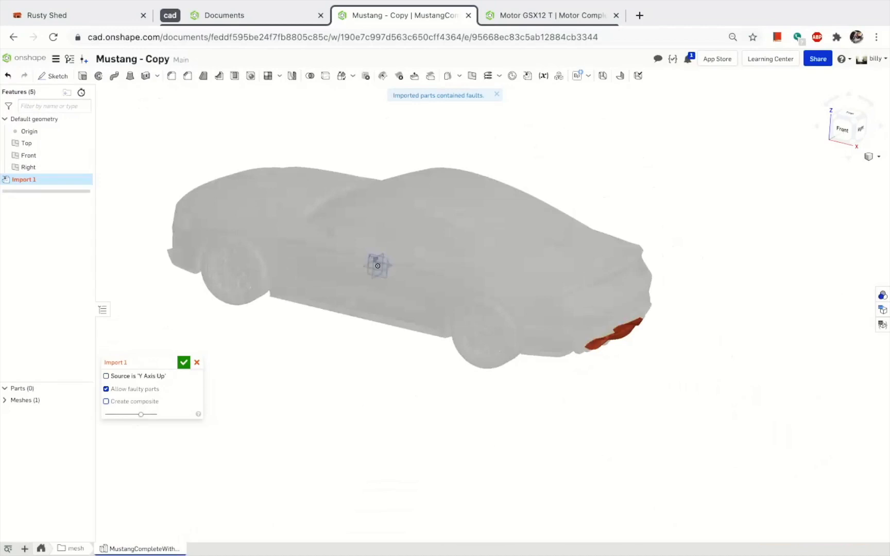
{"action": "left_click", "coordinate": [105, 376]}
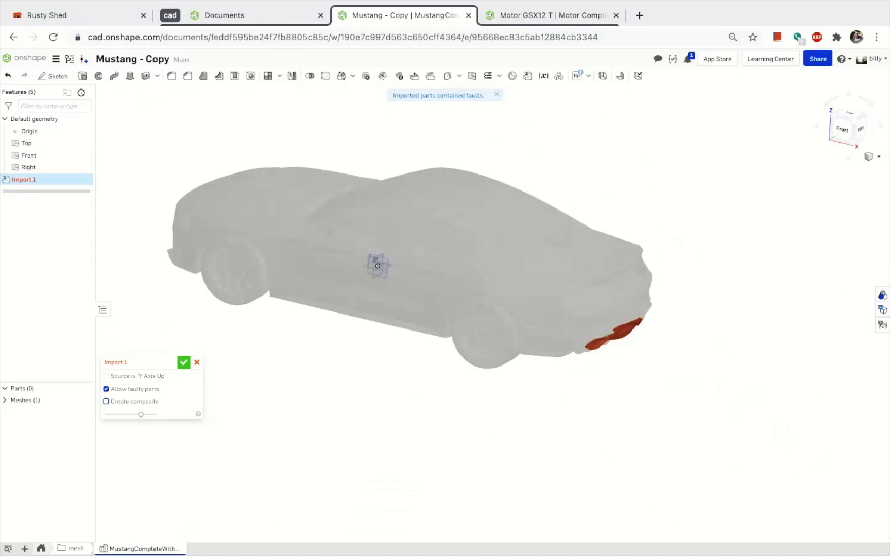
{"action": "left_click", "coordinate": [184, 362]}
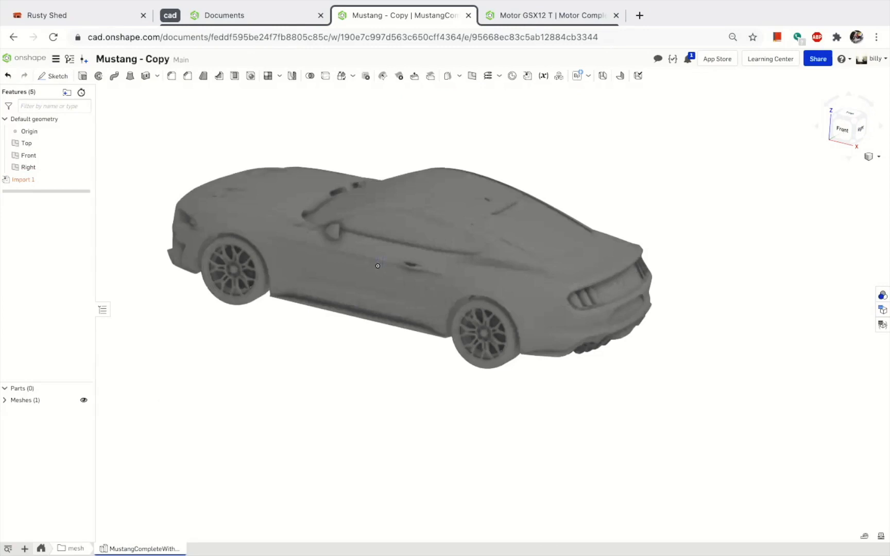
{"action": "left_click", "coordinate": [25, 400]}
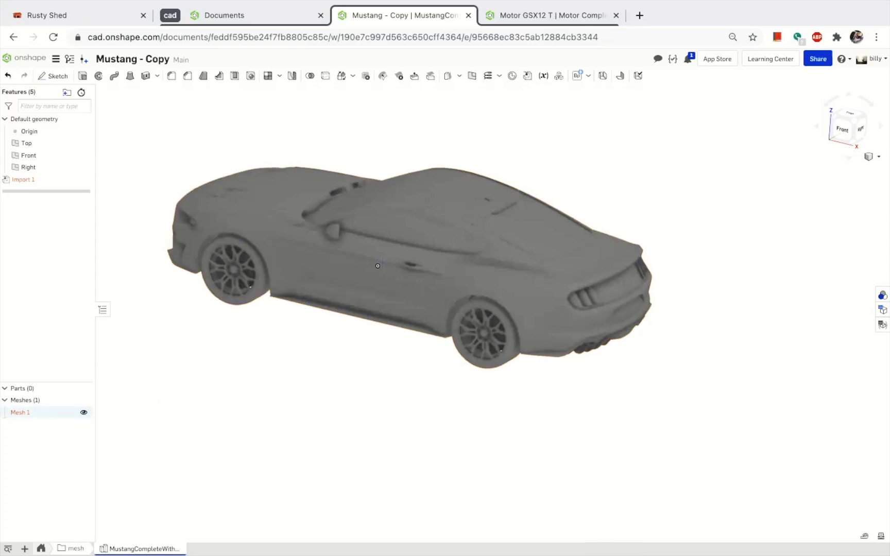
{"action": "mouse_move", "coordinate": [20, 412]}
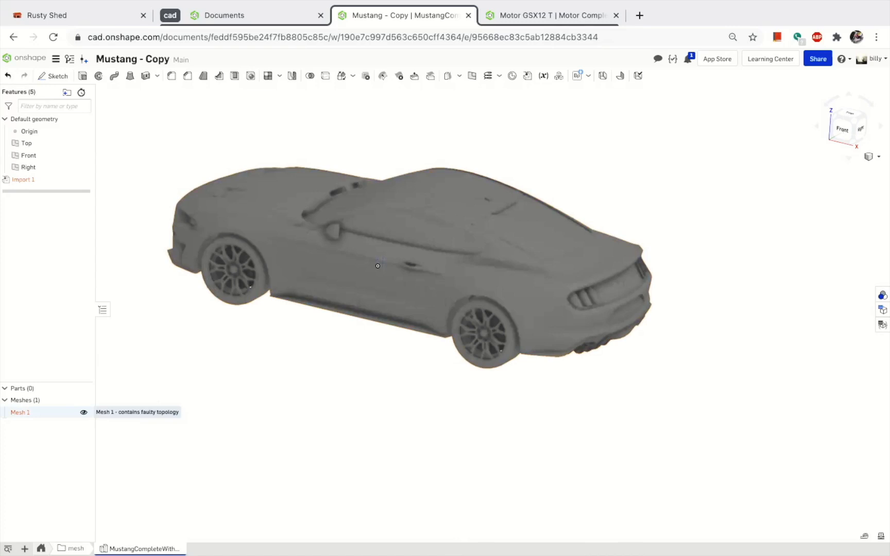
{"action": "left_click", "coordinate": [377, 266]}
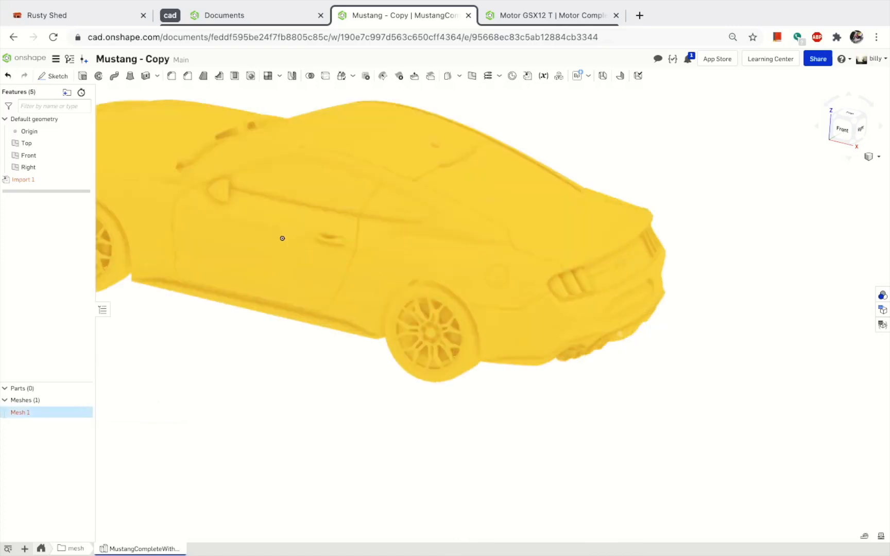
{"action": "scroll", "scroll_direction": "up", "scroll_amount": 3}
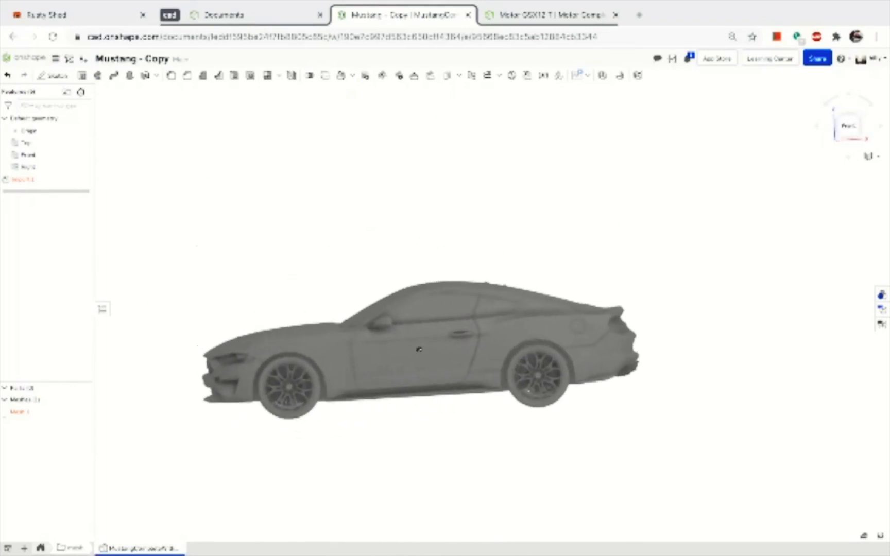
Show the mesh with triangle edges and view the car's flat underbody
{"action": "left_click", "coordinate": [869, 157]}
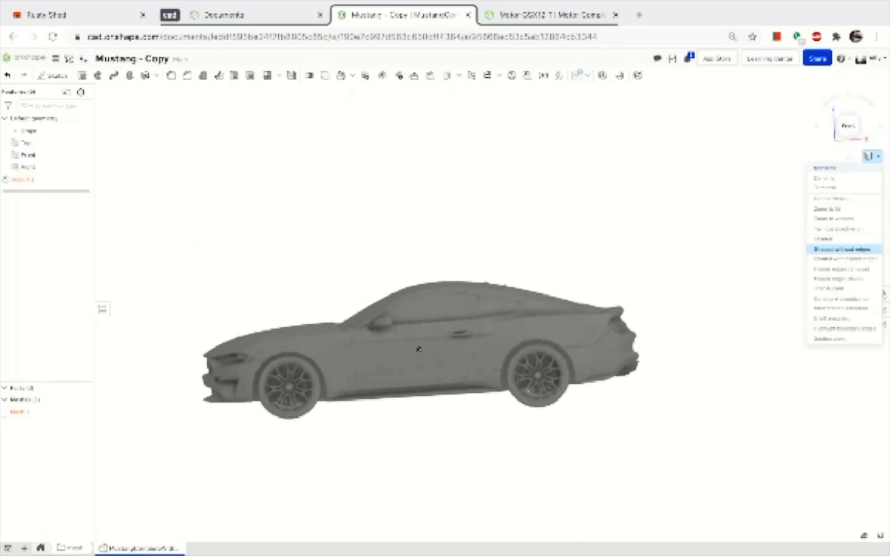
{"action": "left_click", "coordinate": [839, 249]}
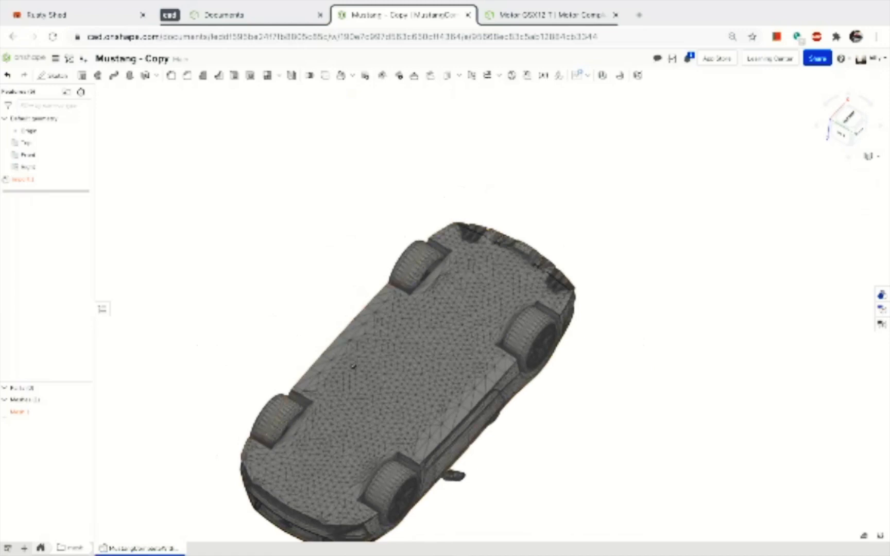
{"action": "left_click", "coordinate": [499, 76]}
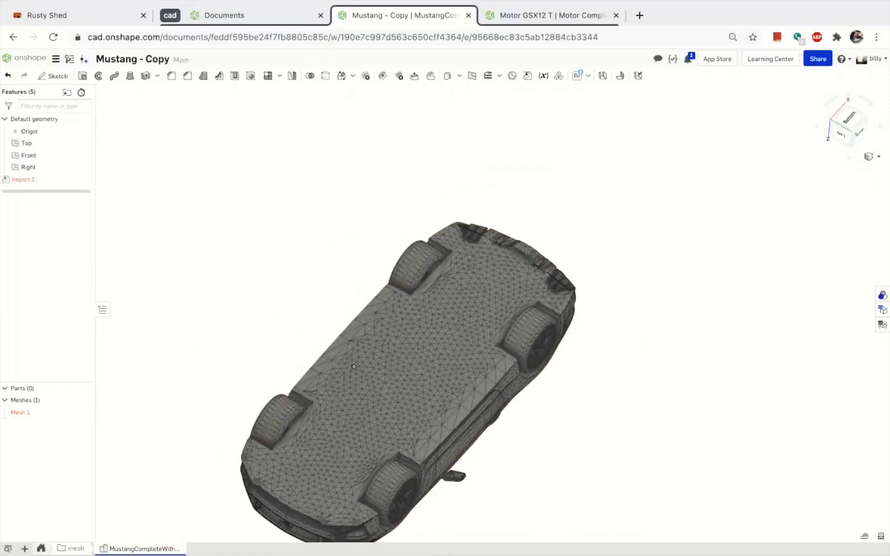
Create a 3D Spline Midpoints curve between two mesh points on the underbody
{"action": "left_click", "coordinate": [577, 76]}
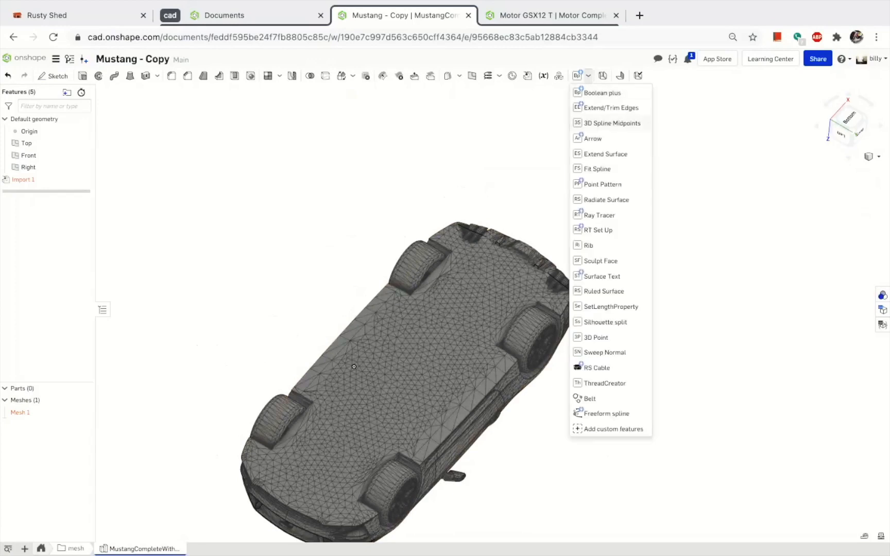
{"action": "left_click", "coordinate": [613, 122]}
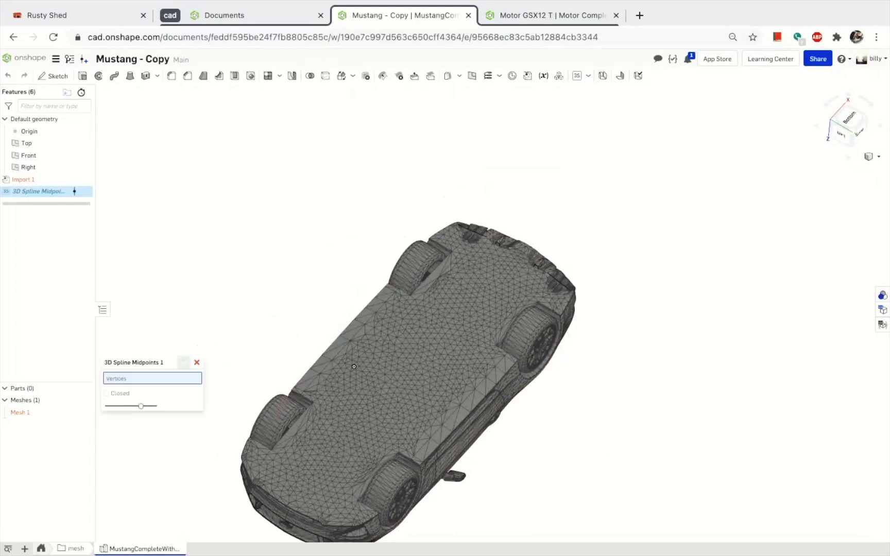
{"action": "scroll", "scroll_direction": "up", "scroll_amount": 3}
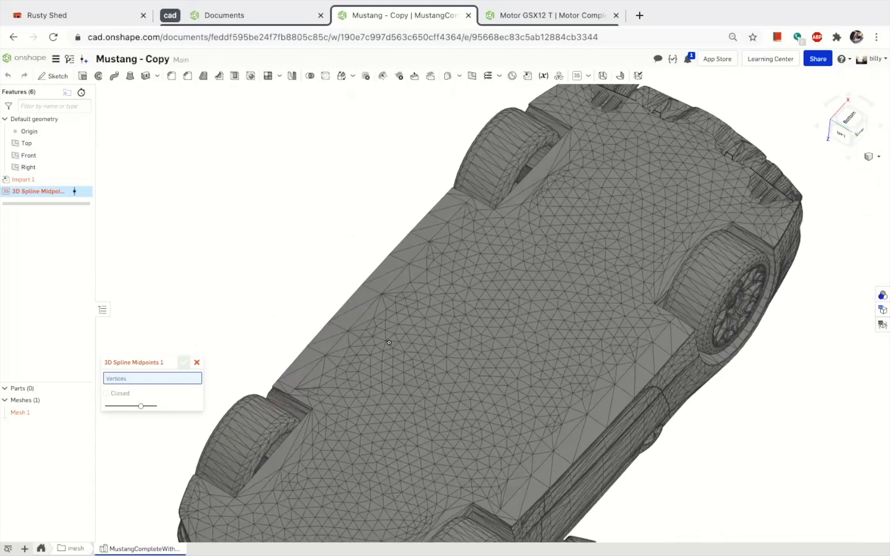
{"action": "left_click", "coordinate": [294, 389]}
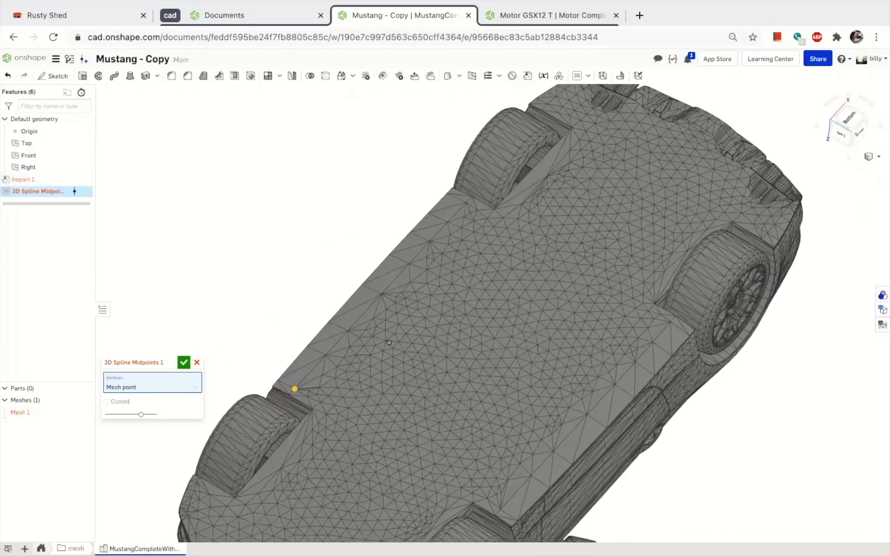
{"action": "left_click", "coordinate": [669, 323]}
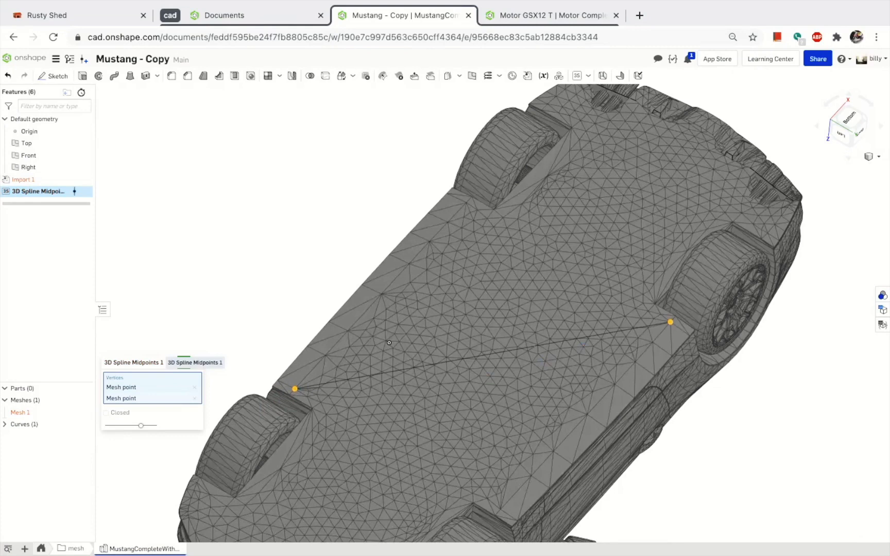
{"action": "left_click", "coordinate": [194, 362]}
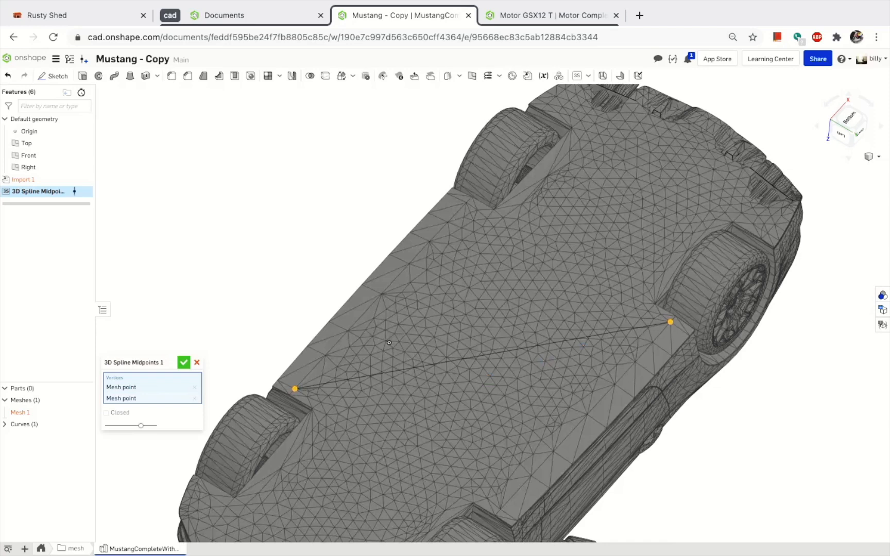
{"action": "left_click", "coordinate": [184, 363]}
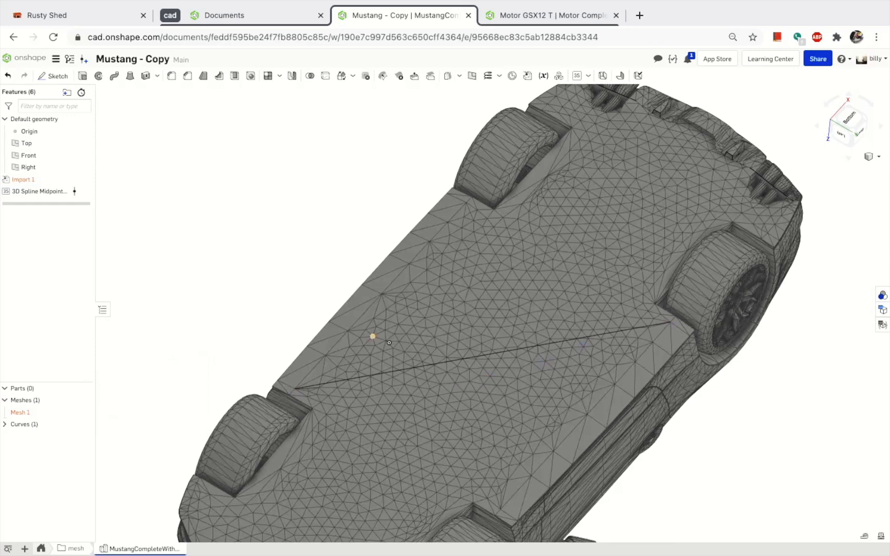
Start a new Transform feature
{"action": "left_click", "coordinate": [373, 336]}
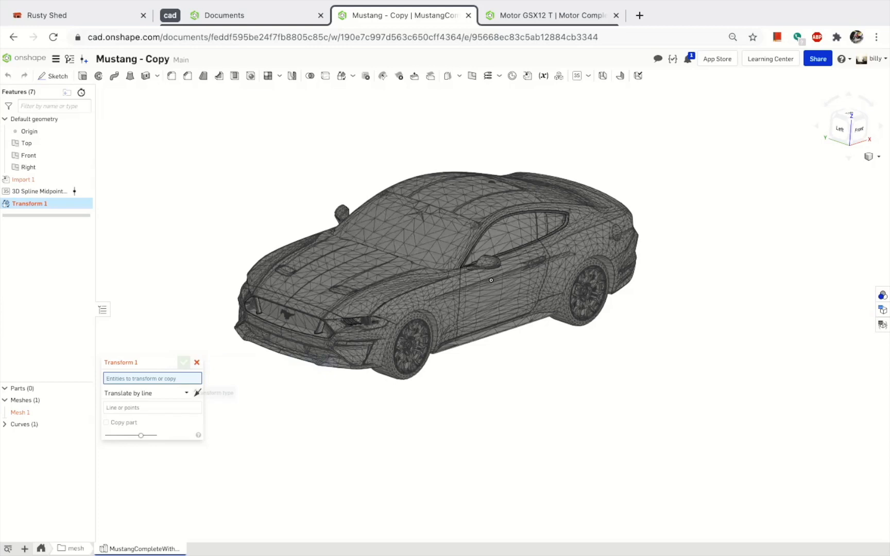
Set the Transform type to Transform by mate connectors
{"action": "left_click", "coordinate": [150, 393]}
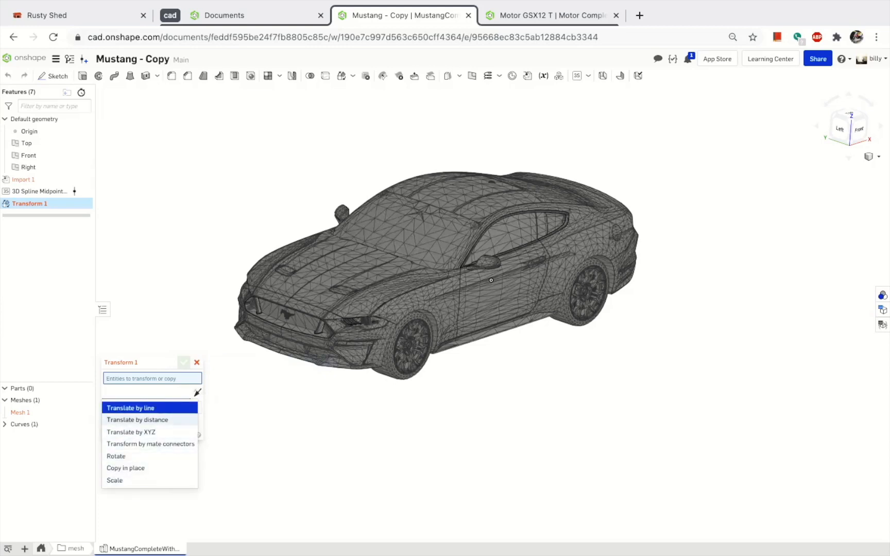
{"action": "mouse_move", "coordinate": [130, 432]}
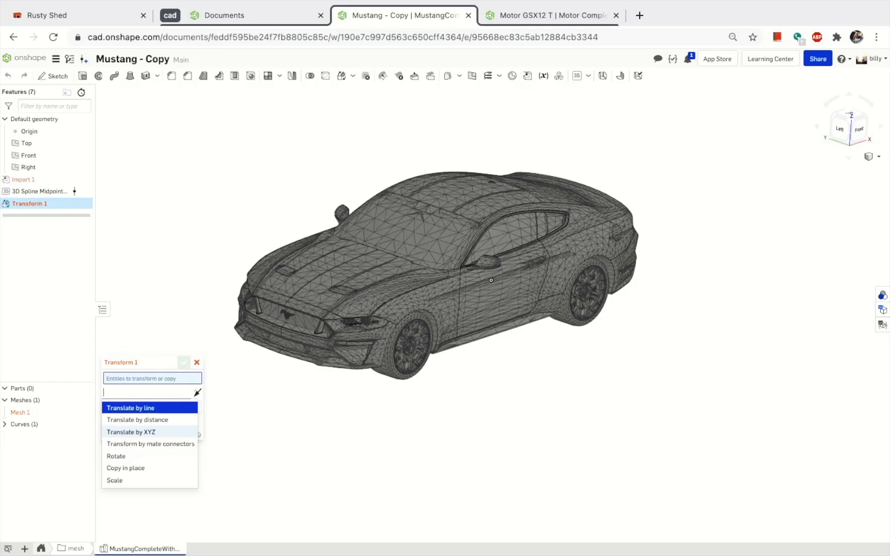
{"action": "mouse_move", "coordinate": [150, 444]}
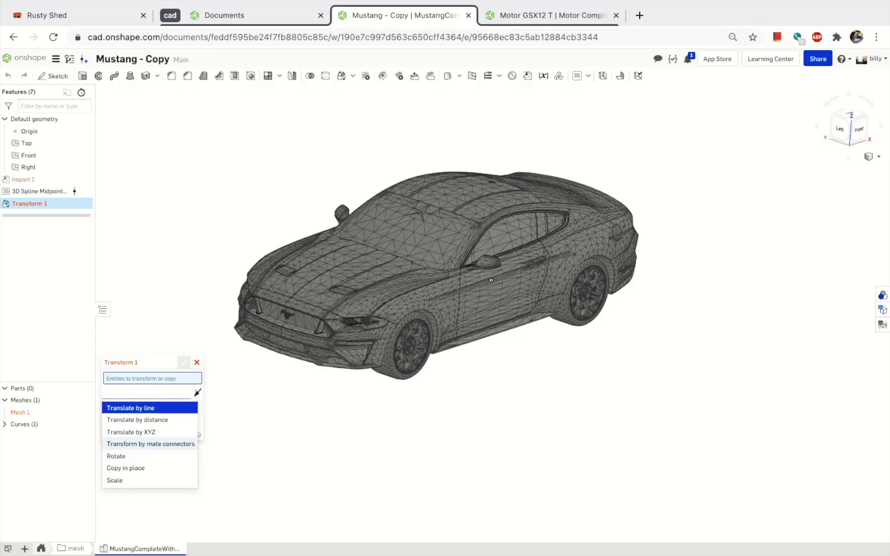
{"action": "left_click", "coordinate": [149, 444]}
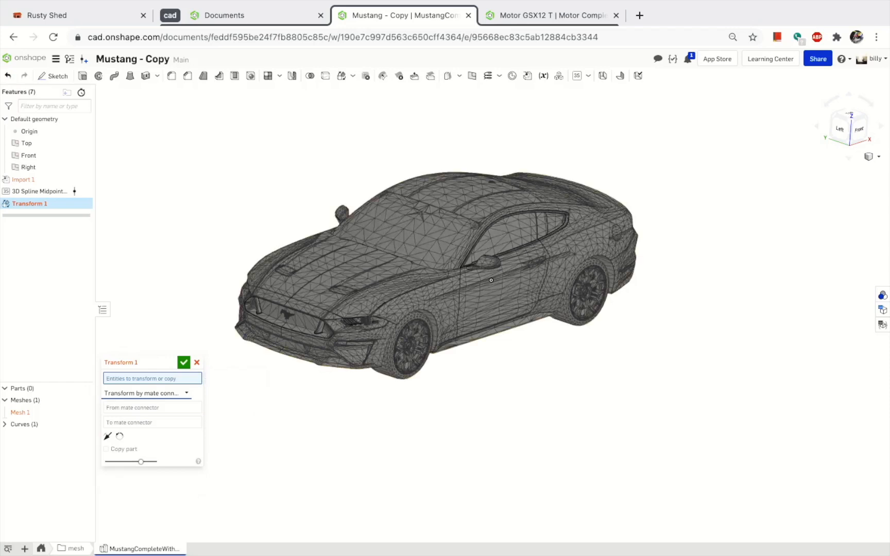
Select Mesh 1 to move and, with the car hidden, pick the spline's From mate connector
{"action": "left_click", "coordinate": [20, 412]}
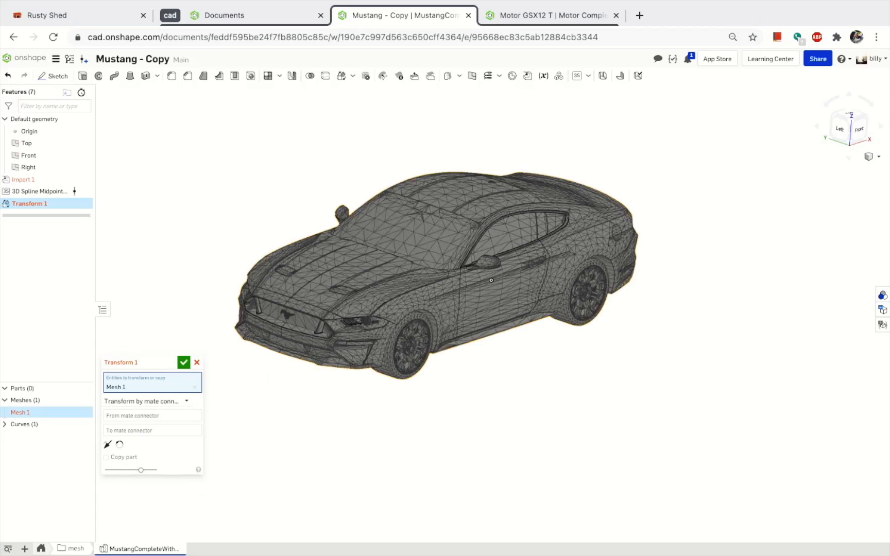
{"action": "left_click", "coordinate": [151, 415]}
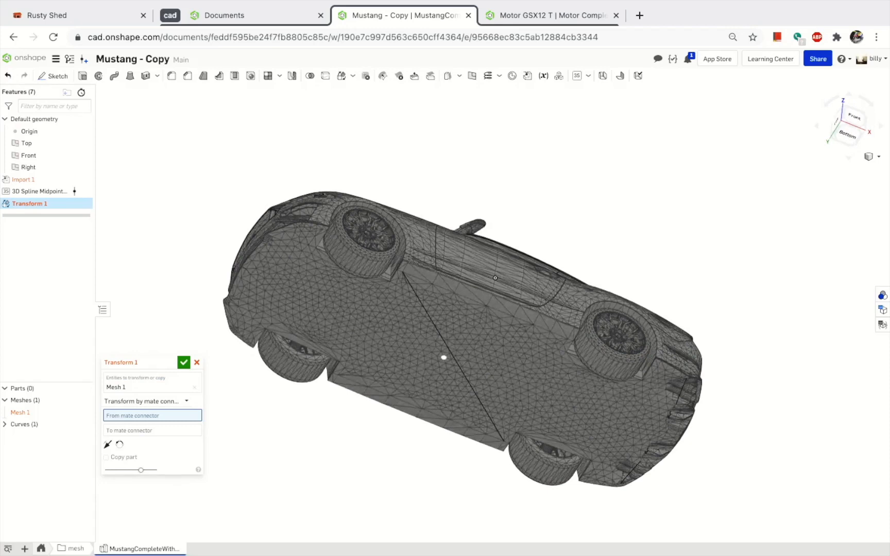
{"action": "left_click", "coordinate": [444, 357]}
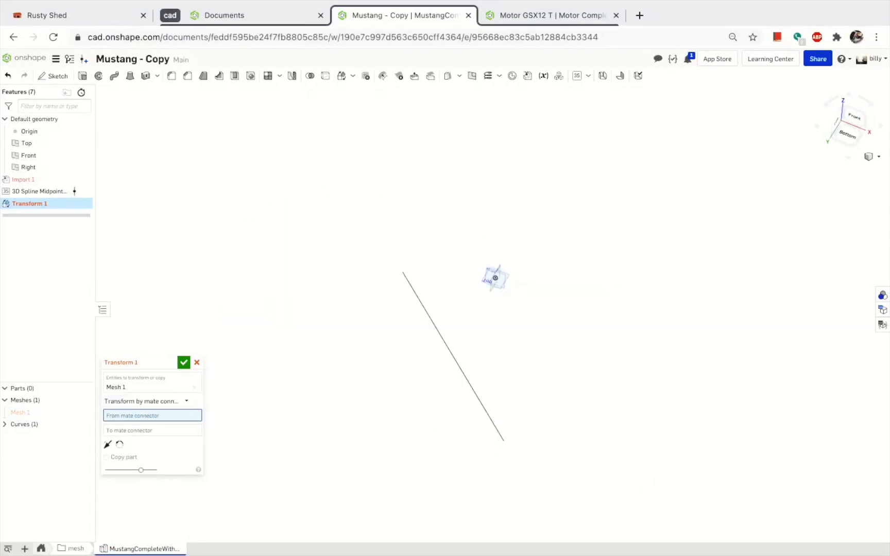
{"action": "left_click", "coordinate": [452, 357]}
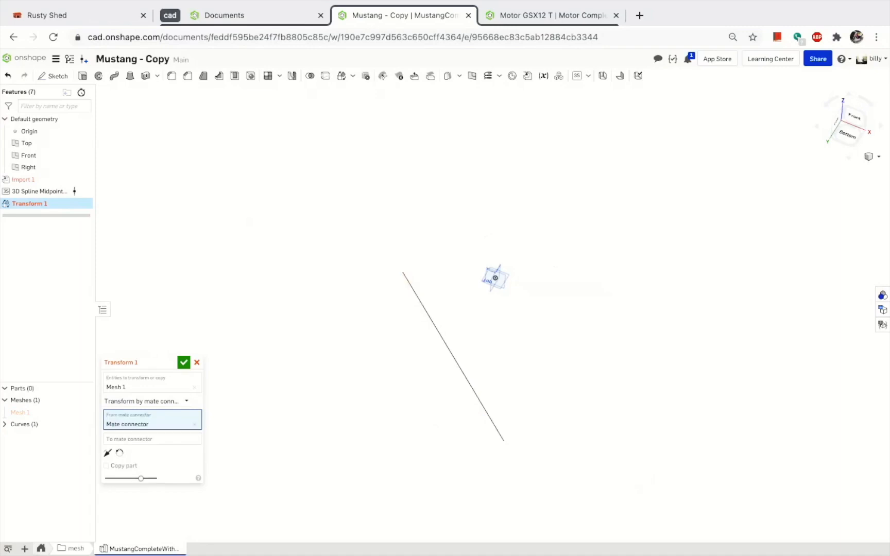
{"action": "left_click", "coordinate": [151, 439]}
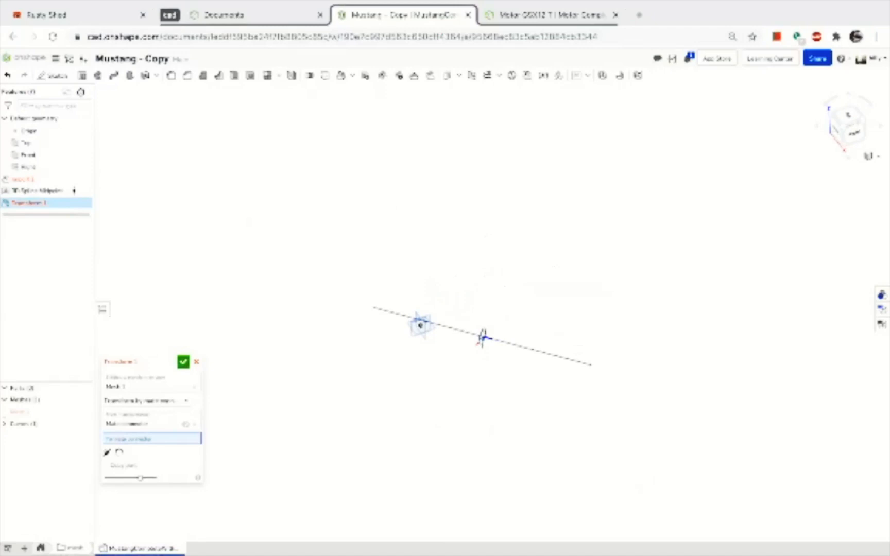
Place the From mate connector on the spline edge with Move and Realign enabled
{"action": "left_click", "coordinate": [152, 424]}
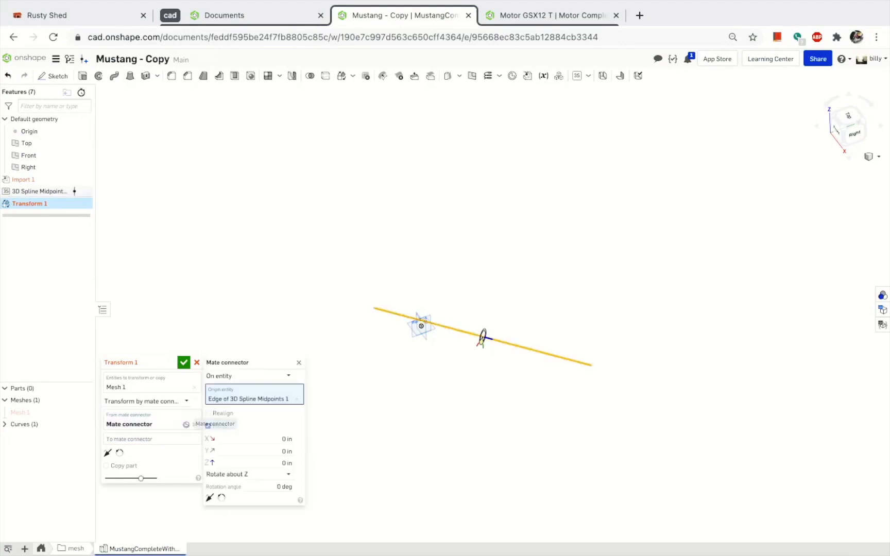
{"action": "left_click", "coordinate": [208, 426]}
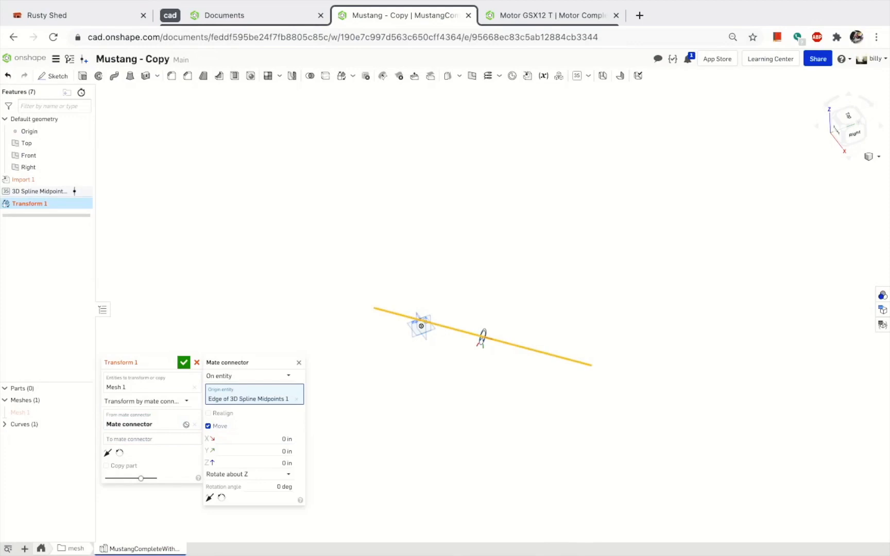
{"action": "left_click", "coordinate": [209, 412]}
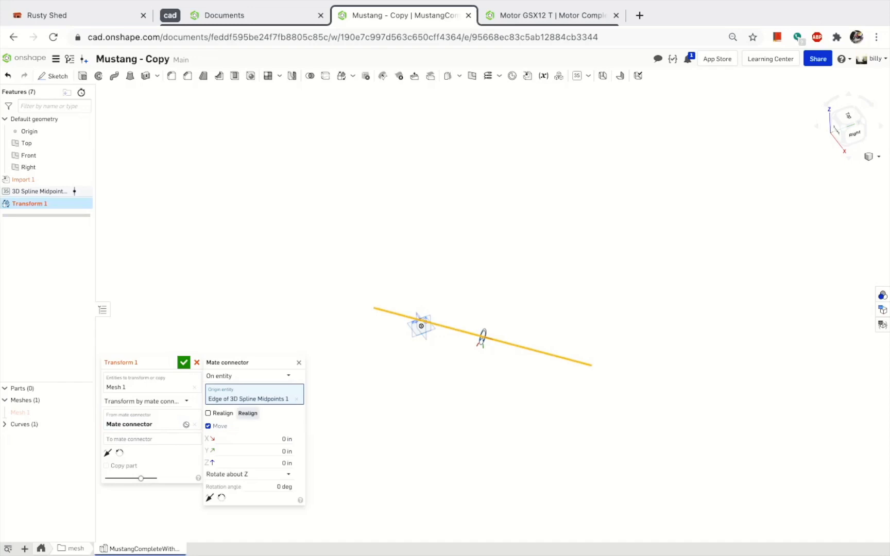
{"action": "left_click", "coordinate": [208, 413]}
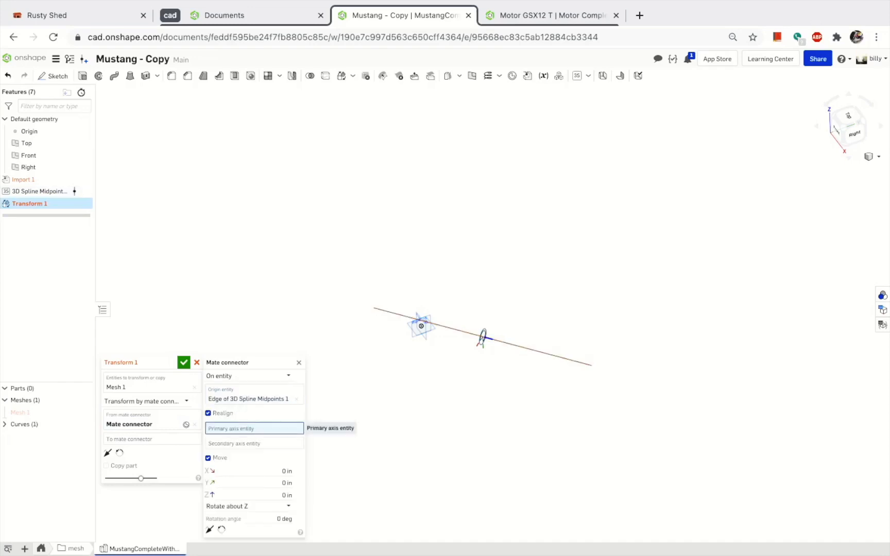
{"action": "mouse_move", "coordinate": [254, 429]}
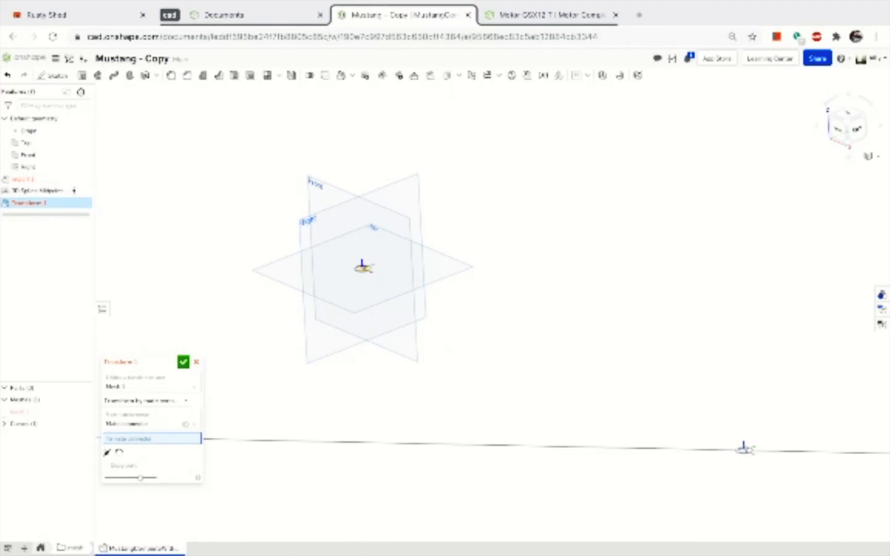
Place Transform 1's destination connector at the origin and apply it to Mesh 1 and Curve 1
{"action": "left_click", "coordinate": [151, 447]}
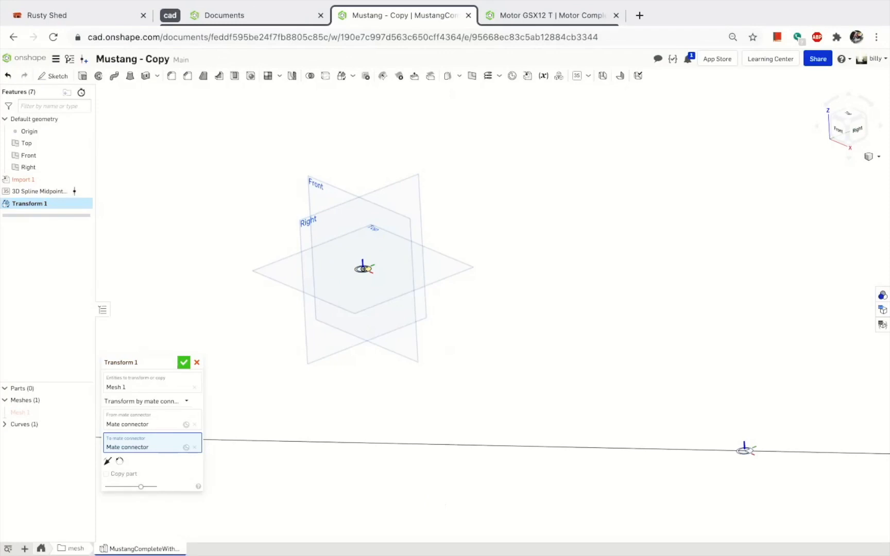
{"action": "left_click", "coordinate": [183, 362]}
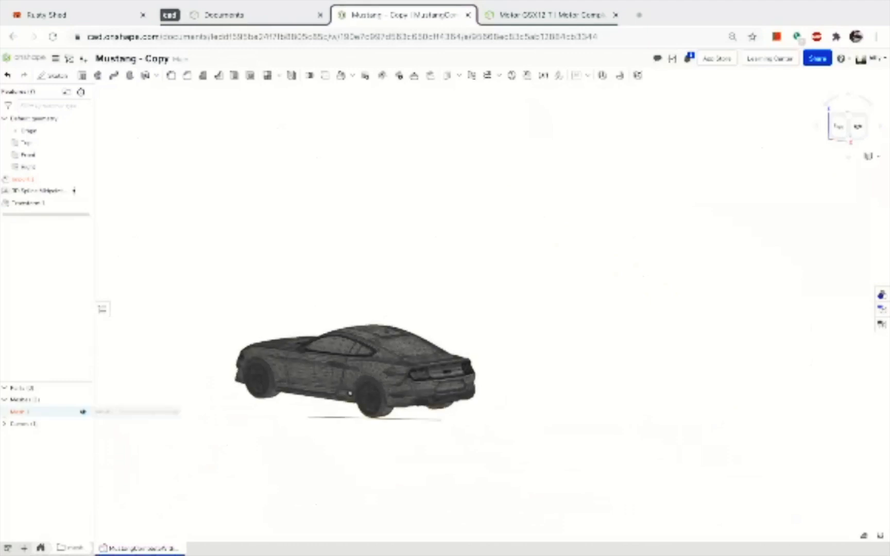
{"action": "left_click", "coordinate": [29, 203]}
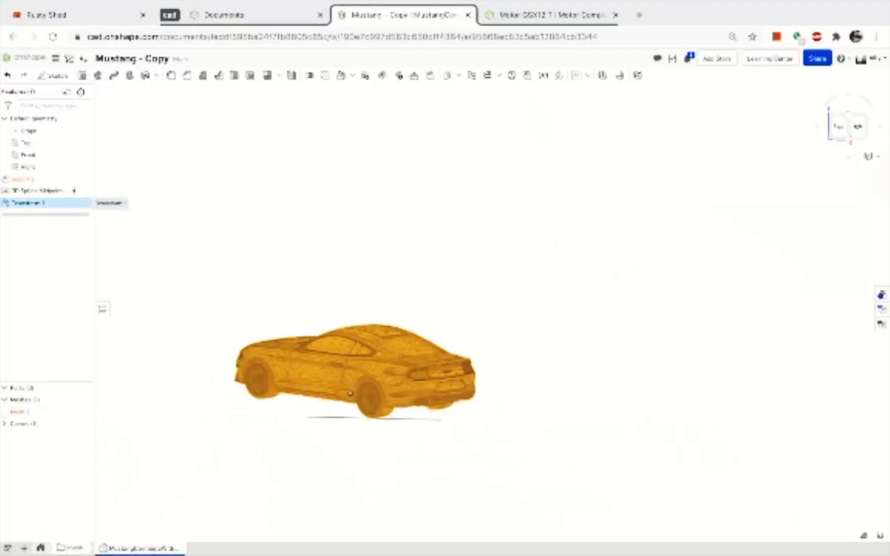
{"action": "left_click", "coordinate": [29, 203]}
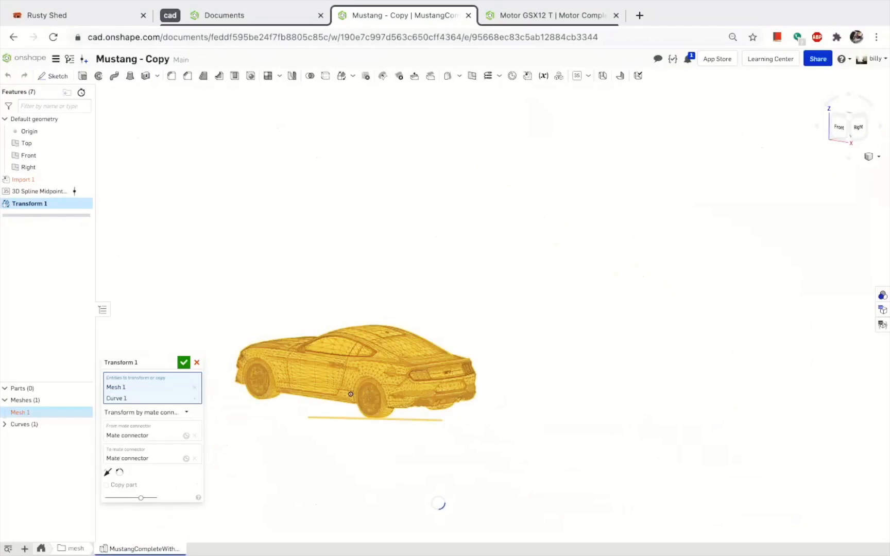
{"action": "left_click", "coordinate": [183, 362]}
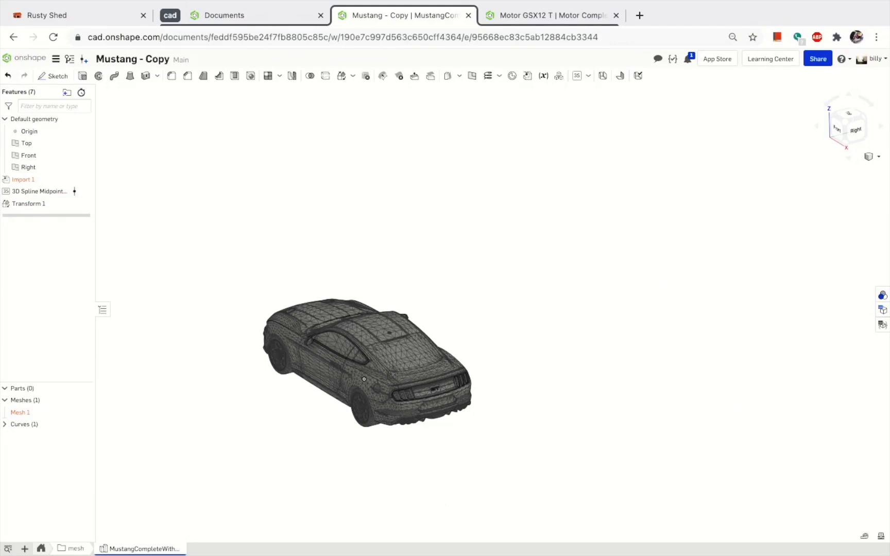
Reopen Transform 1 and realign the source connector's primary axis to the Top plane
{"action": "left_click", "coordinate": [28, 204]}
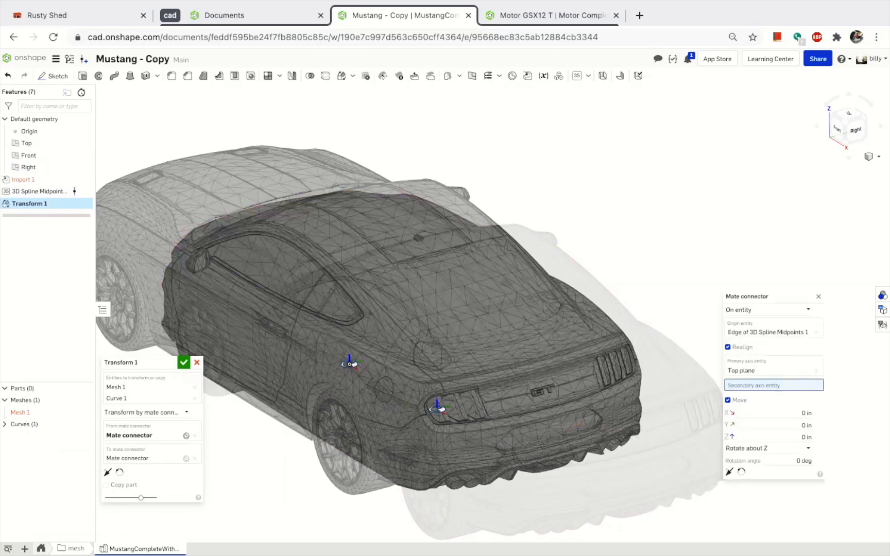
Set the Front plane as the source connector's secondary axis and apply the realigned transform
{"action": "left_click", "coordinate": [84, 412]}
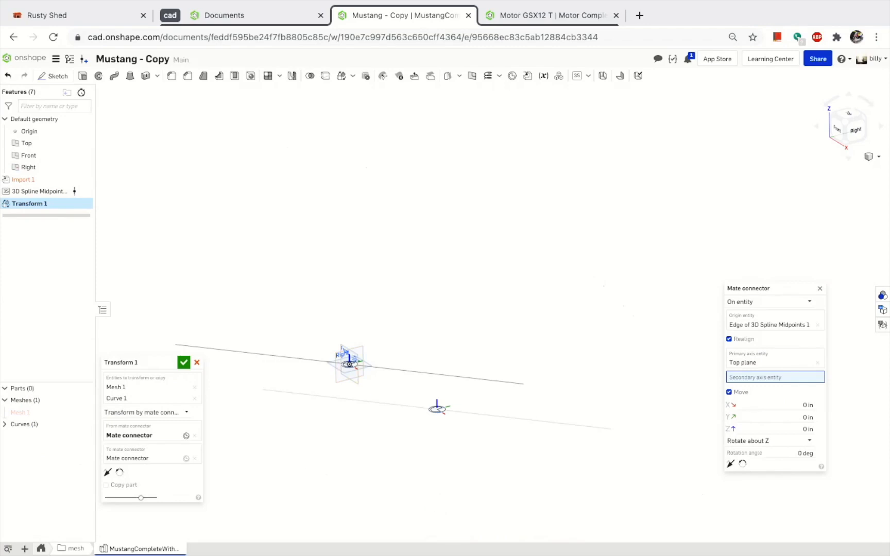
{"action": "left_click", "coordinate": [27, 155]}
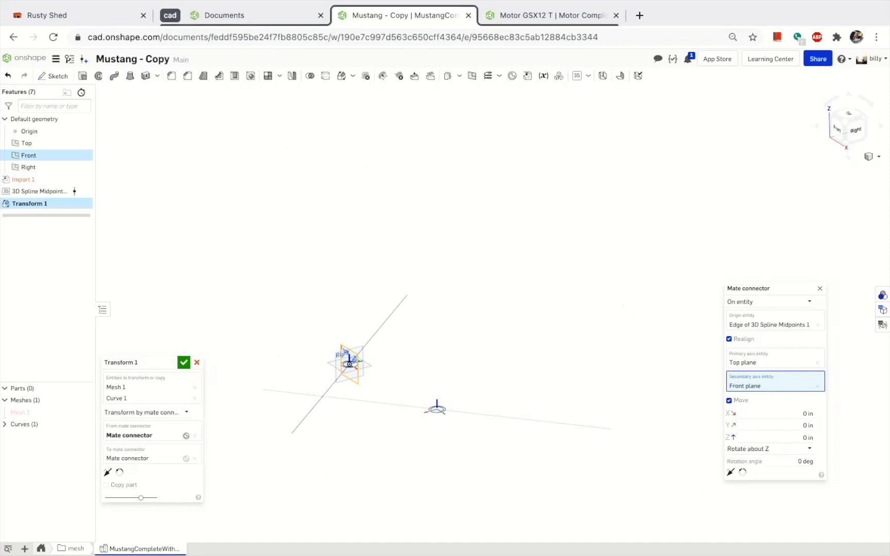
{"action": "left_click", "coordinate": [83, 412]}
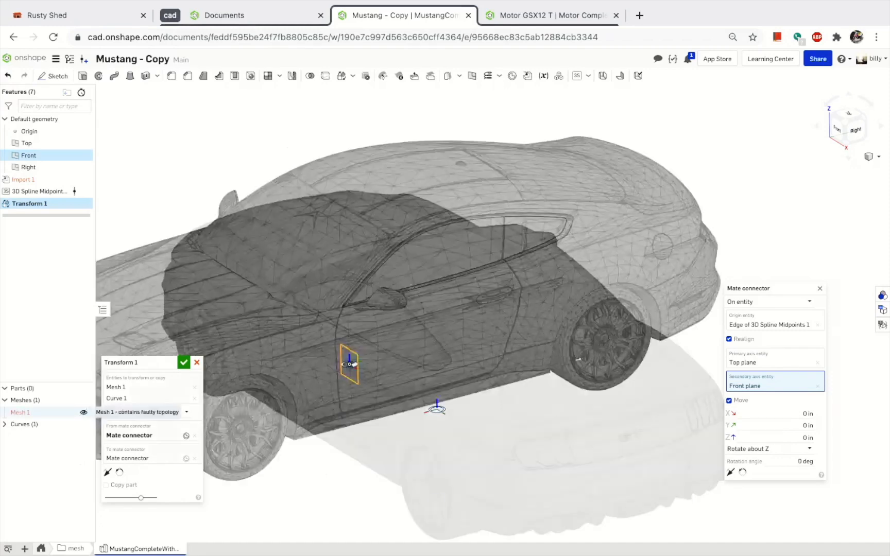
{"action": "left_click", "coordinate": [183, 362]}
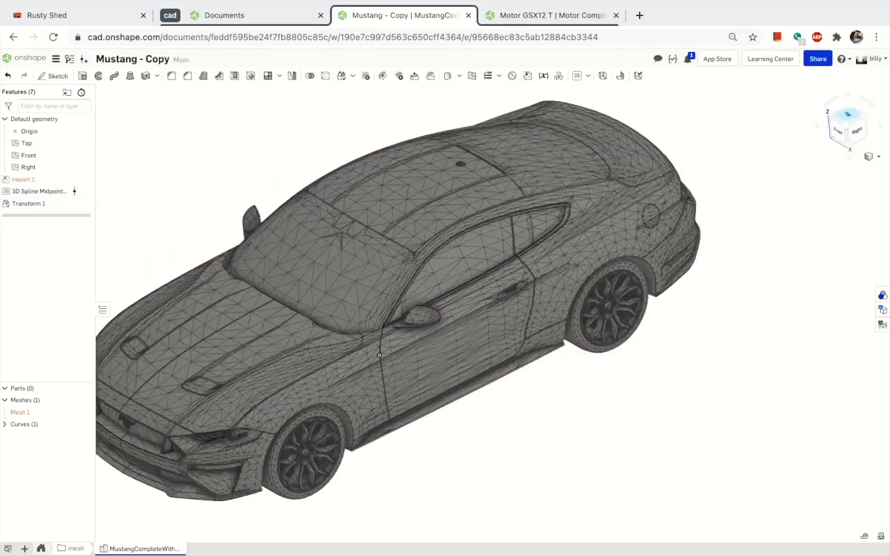
{"action": "left_click", "coordinate": [849, 117]}
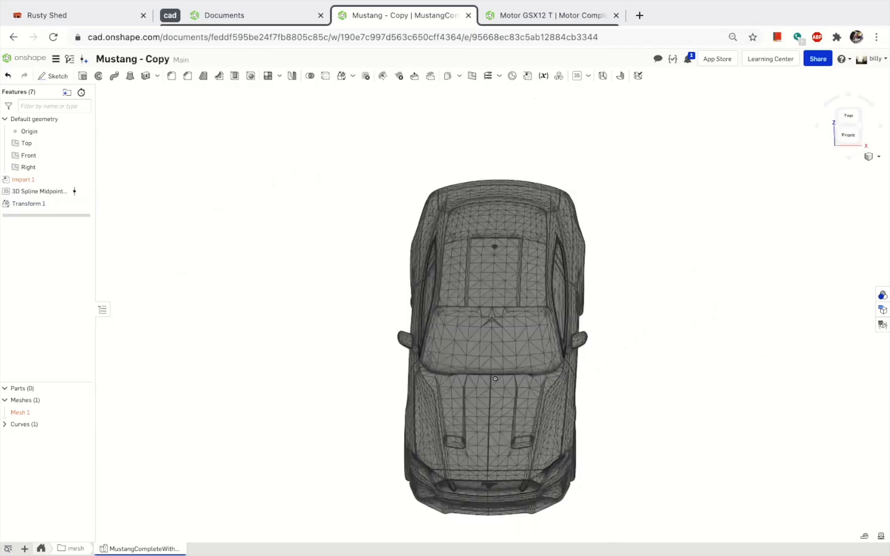
{"action": "left_click", "coordinate": [847, 134]}
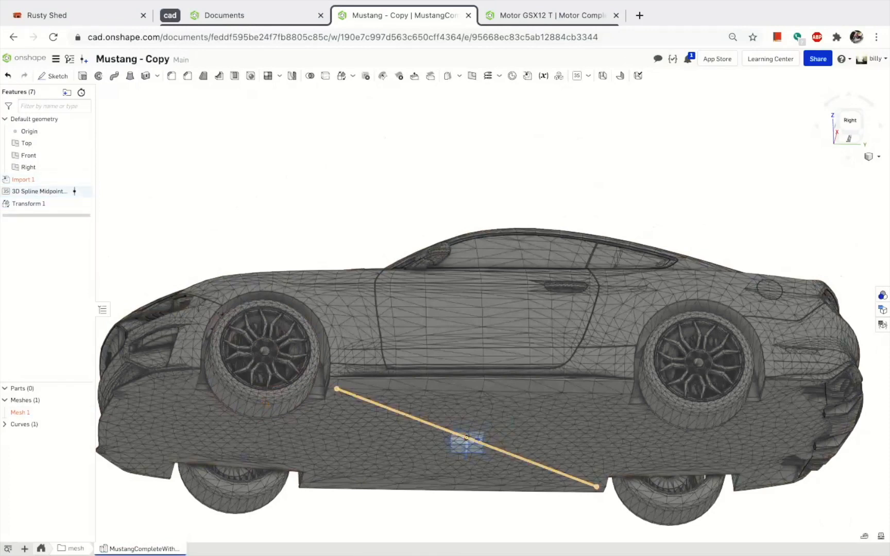
Reopen Transform 1 and give the source mate connector a Z offset of -47.303 in
{"action": "left_click", "coordinate": [29, 204]}
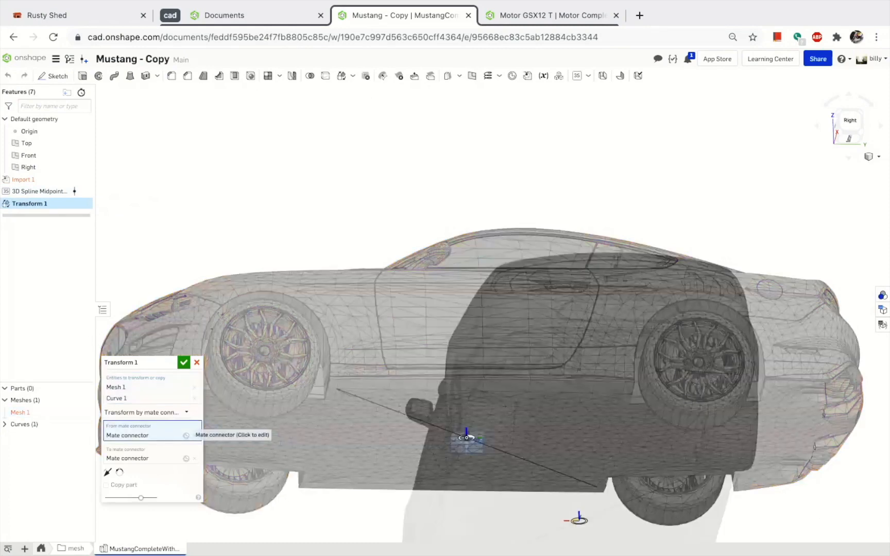
{"action": "left_click", "coordinate": [127, 435]}
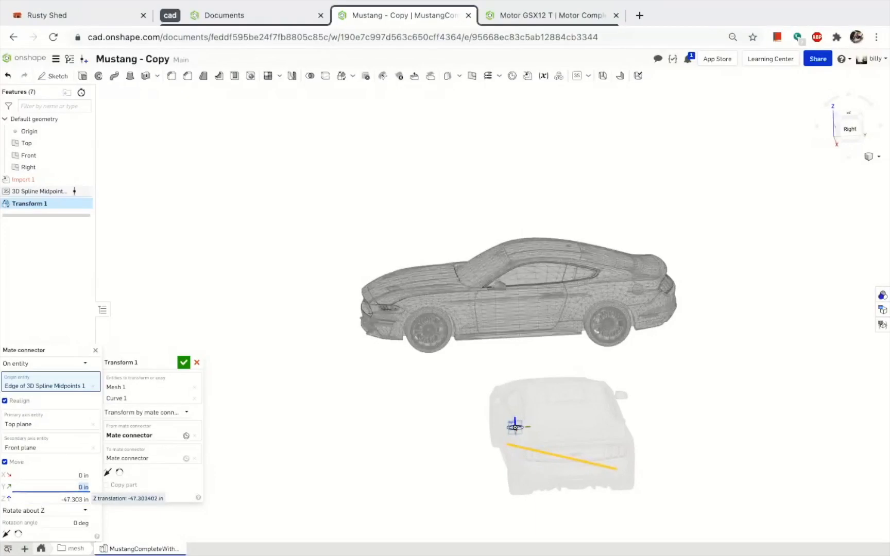
Close Transform 1 and measure the car: 47.303 in minimum, -4.685765 in along Z
{"action": "left_click", "coordinate": [183, 362]}
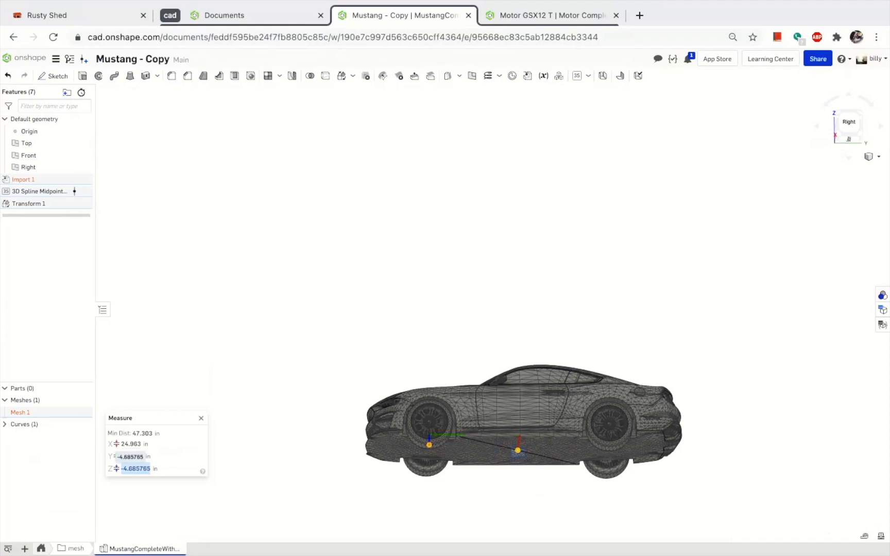
Change the source connector's Z offset to -4.685765 in and apply Transform 1
{"action": "left_click", "coordinate": [200, 418]}
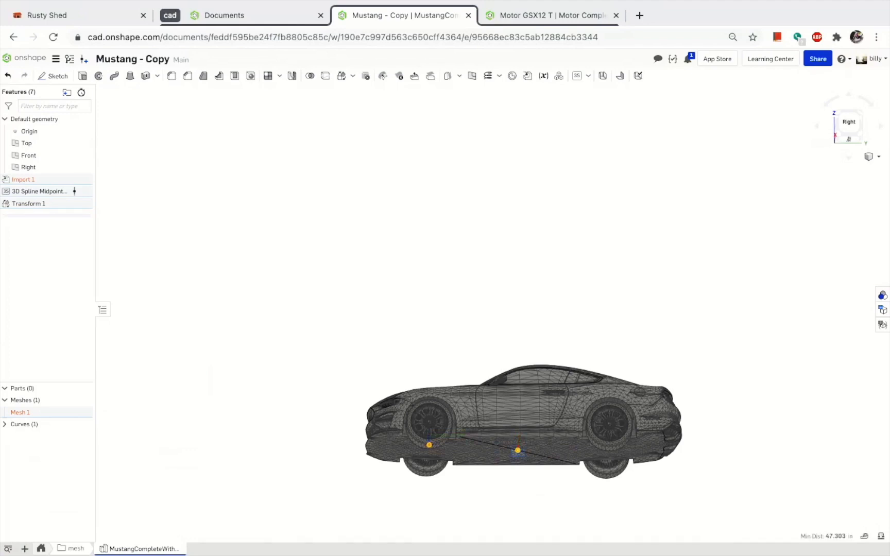
{"action": "left_click", "coordinate": [29, 203]}
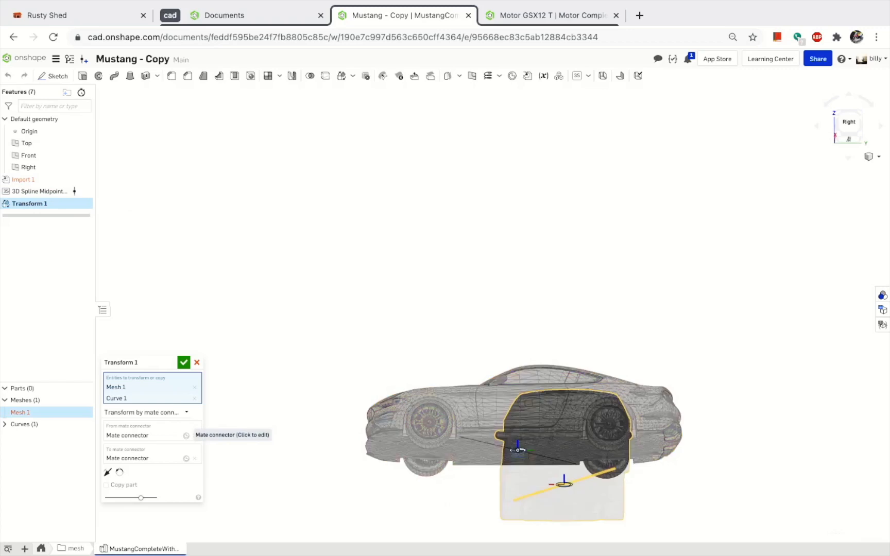
{"action": "left_click", "coordinate": [127, 435]}
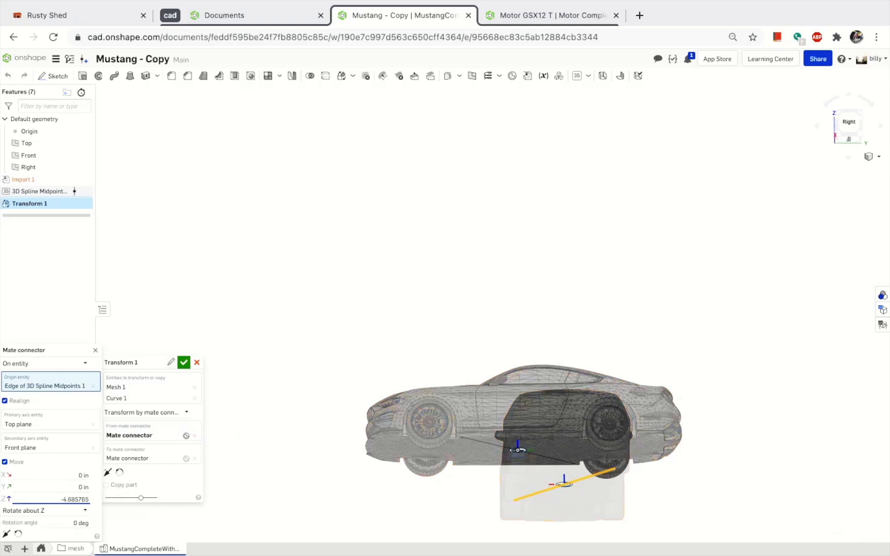
{"action": "left_click", "coordinate": [184, 362]}
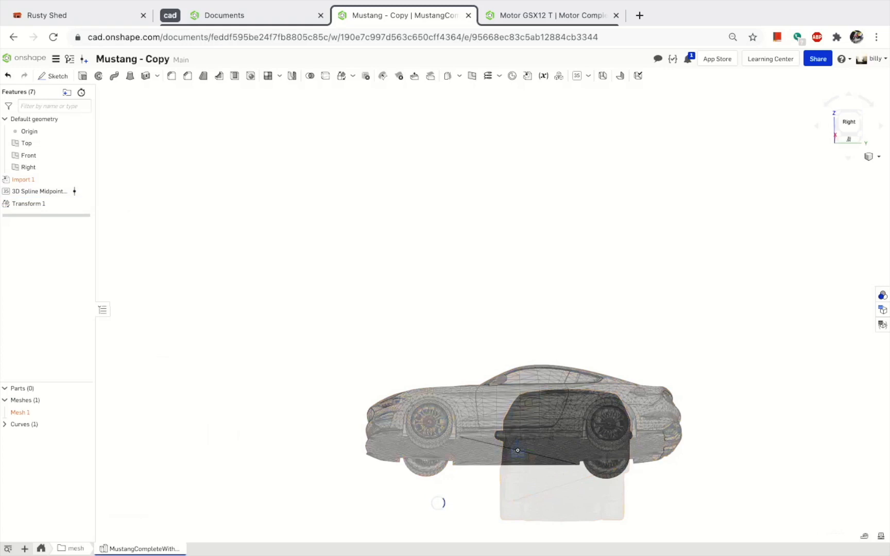